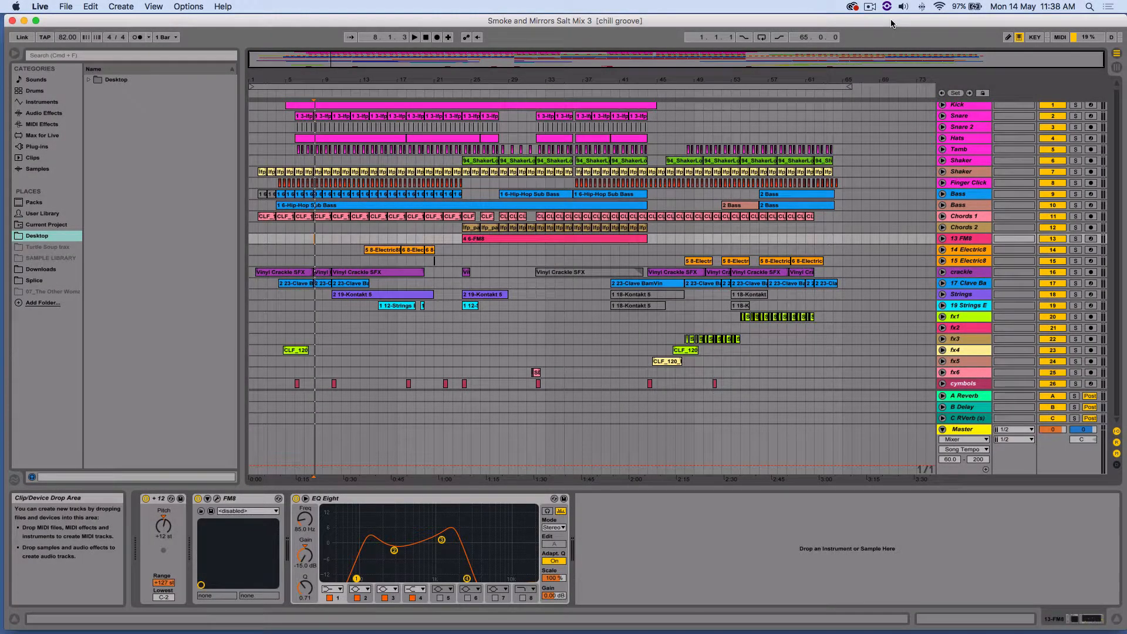
{"action": "mouse_move", "coordinate": [812, 59]}
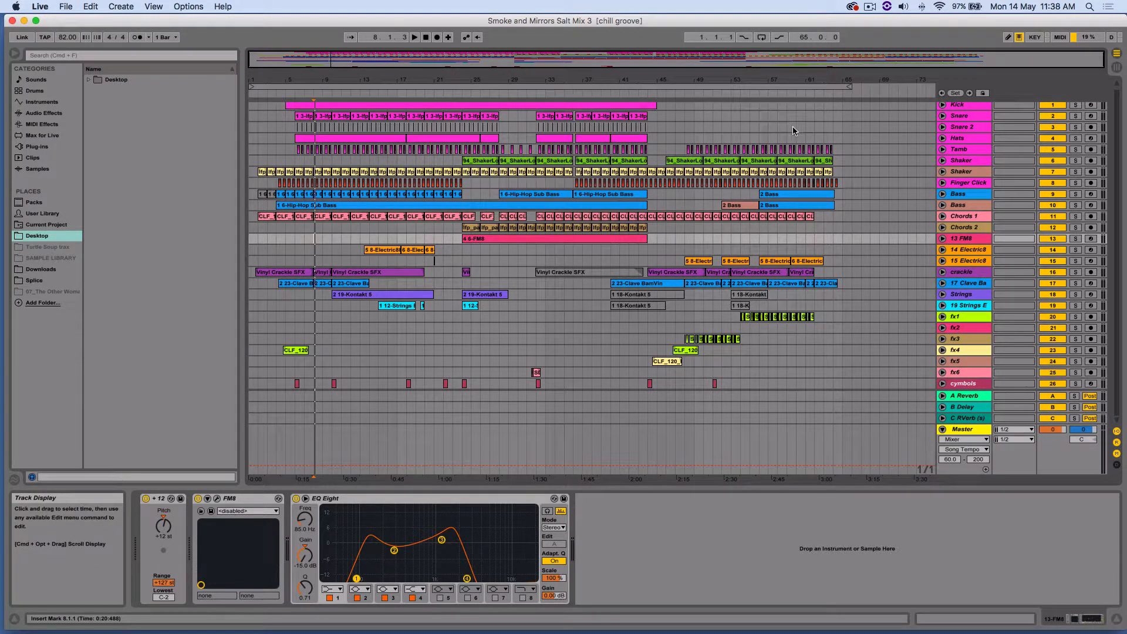
{"action": "mouse_move", "coordinate": [764, 116]}
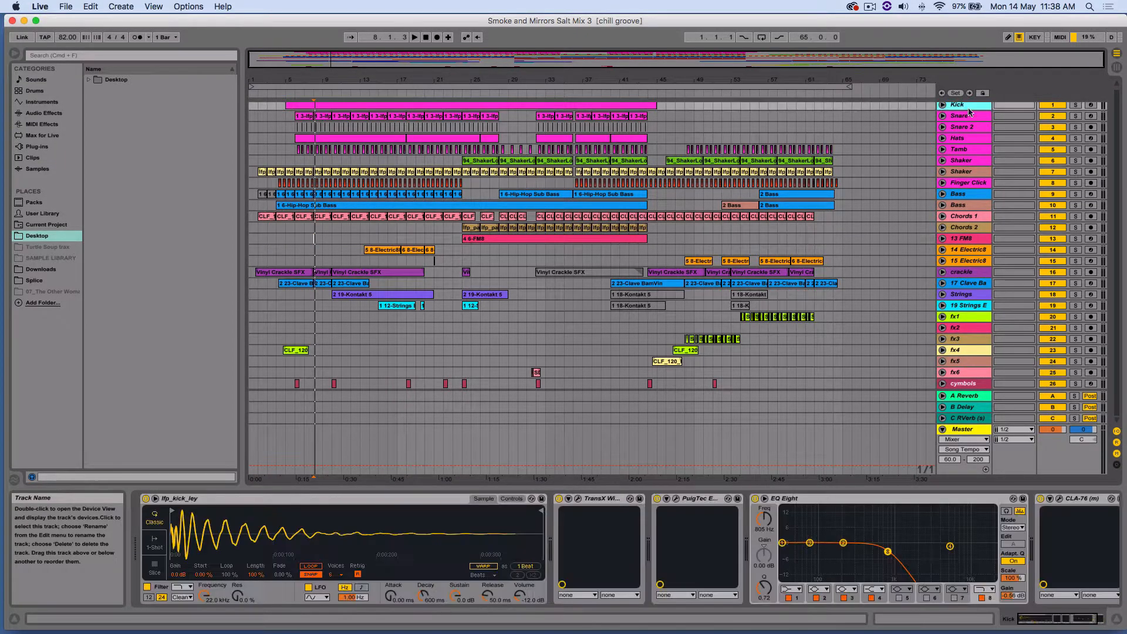
Inspect the device chains of the Kick, Snare, Tamb, Shaker and both Bass tracks
{"action": "left_click", "coordinate": [963, 128]}
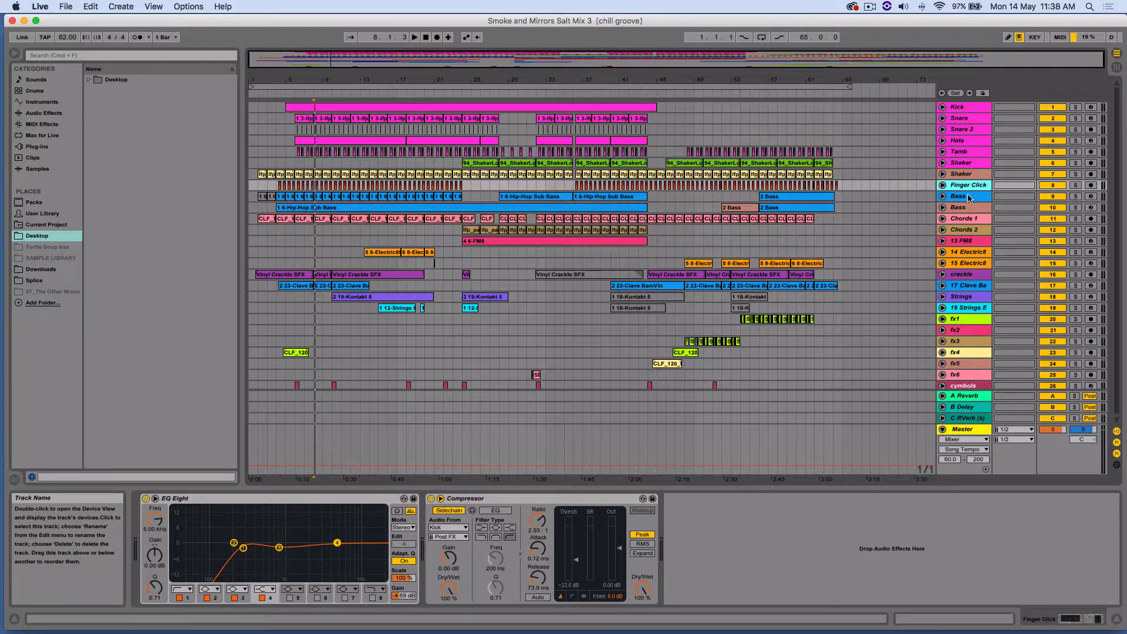
{"action": "left_click", "coordinate": [956, 106]}
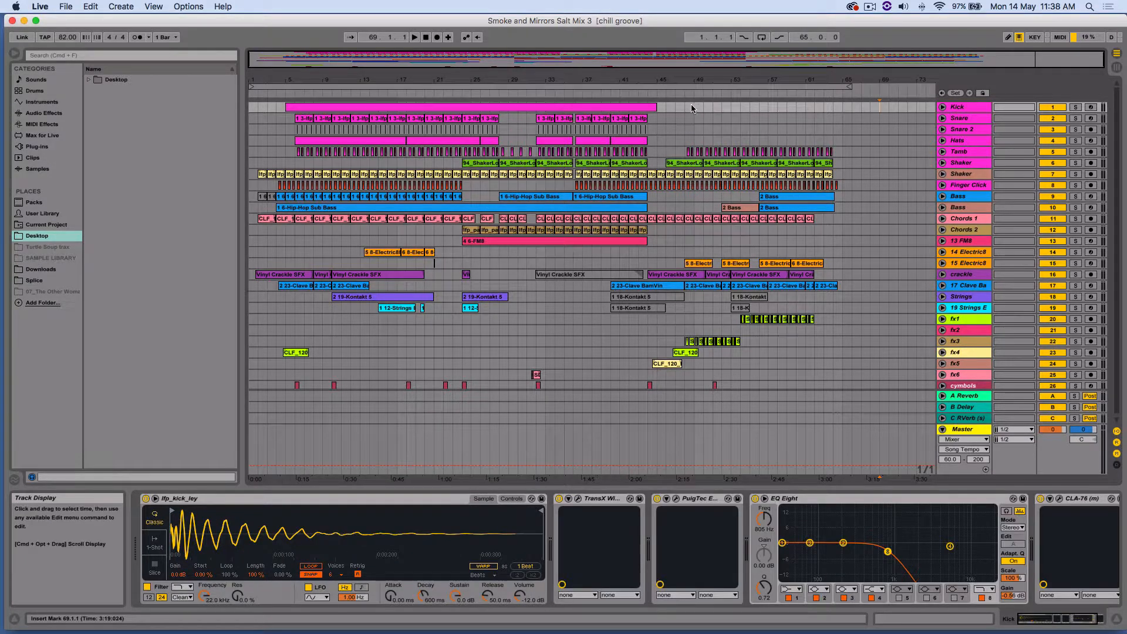
{"action": "left_click", "coordinate": [963, 118]}
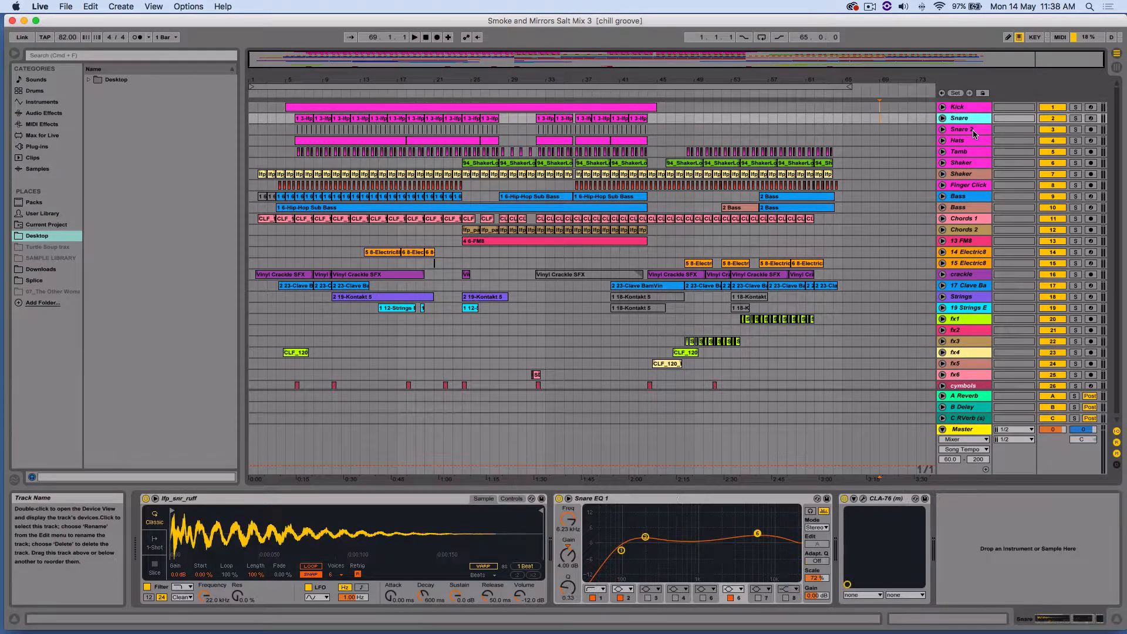
{"action": "left_click", "coordinate": [966, 151]}
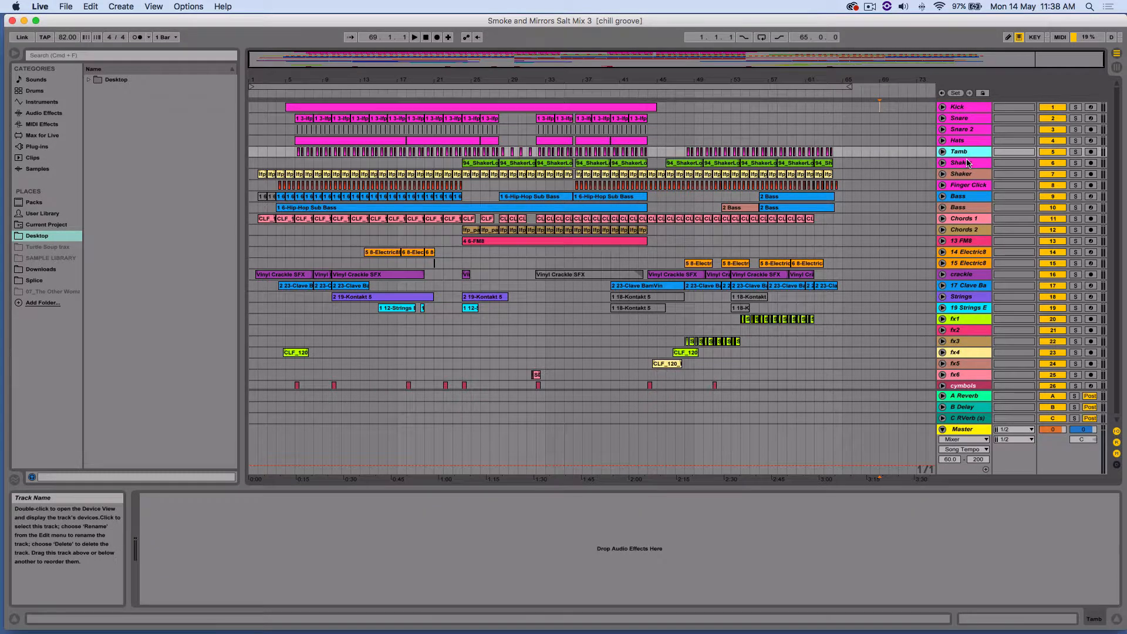
{"action": "left_click", "coordinate": [960, 151]}
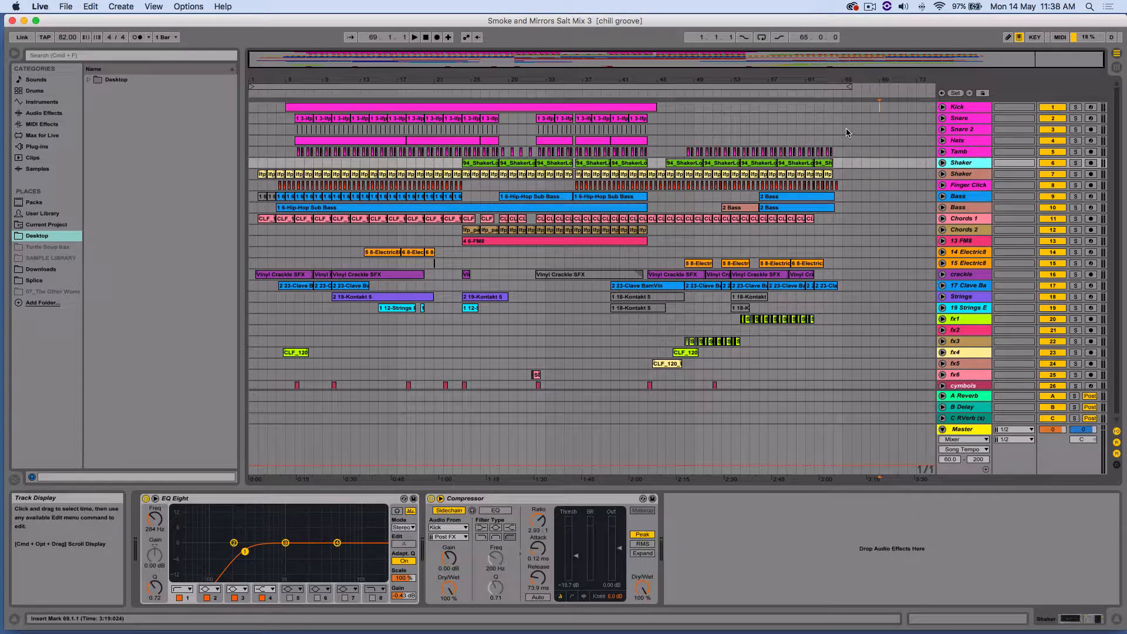
{"action": "mouse_move", "coordinate": [851, 113]}
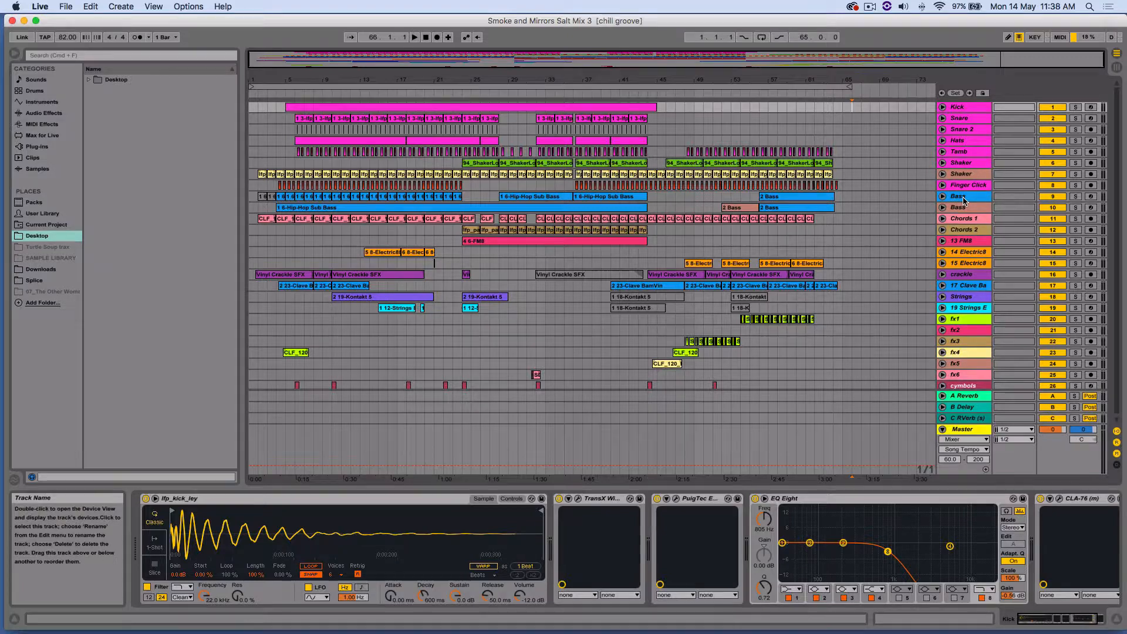
{"action": "left_click", "coordinate": [963, 196]}
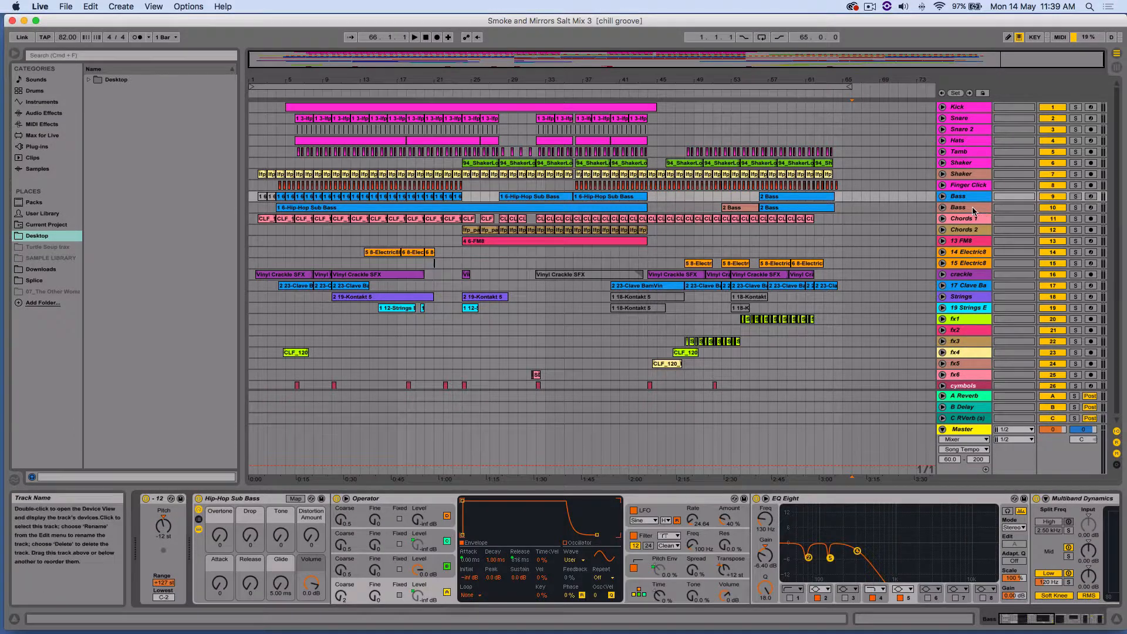
{"action": "left_click", "coordinate": [961, 217]}
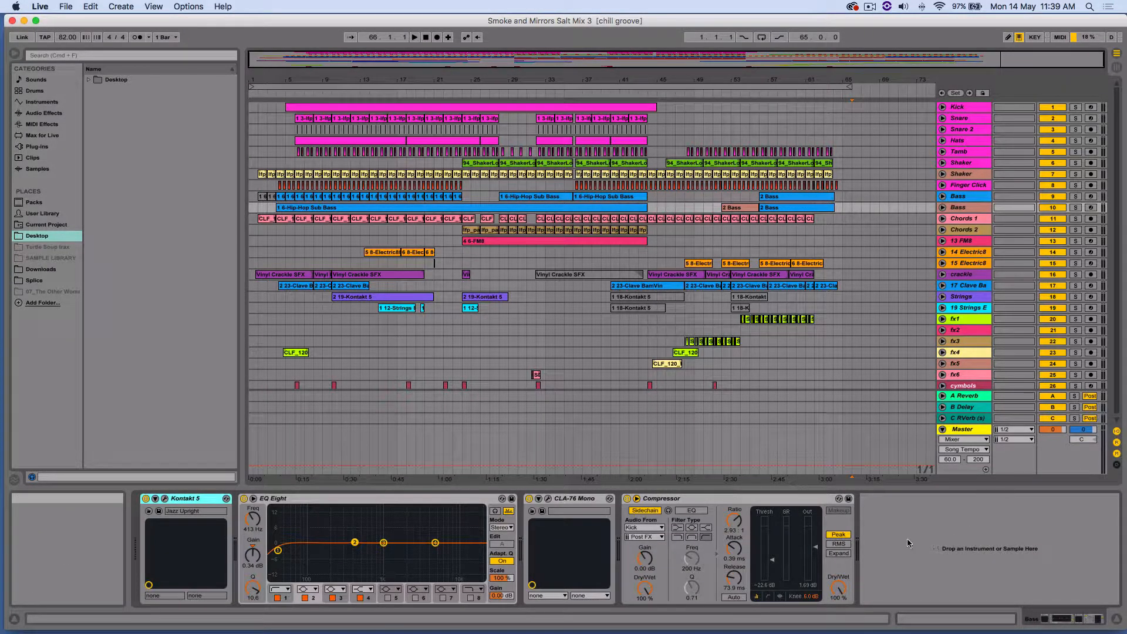
{"action": "mouse_move", "coordinate": [852, 332]}
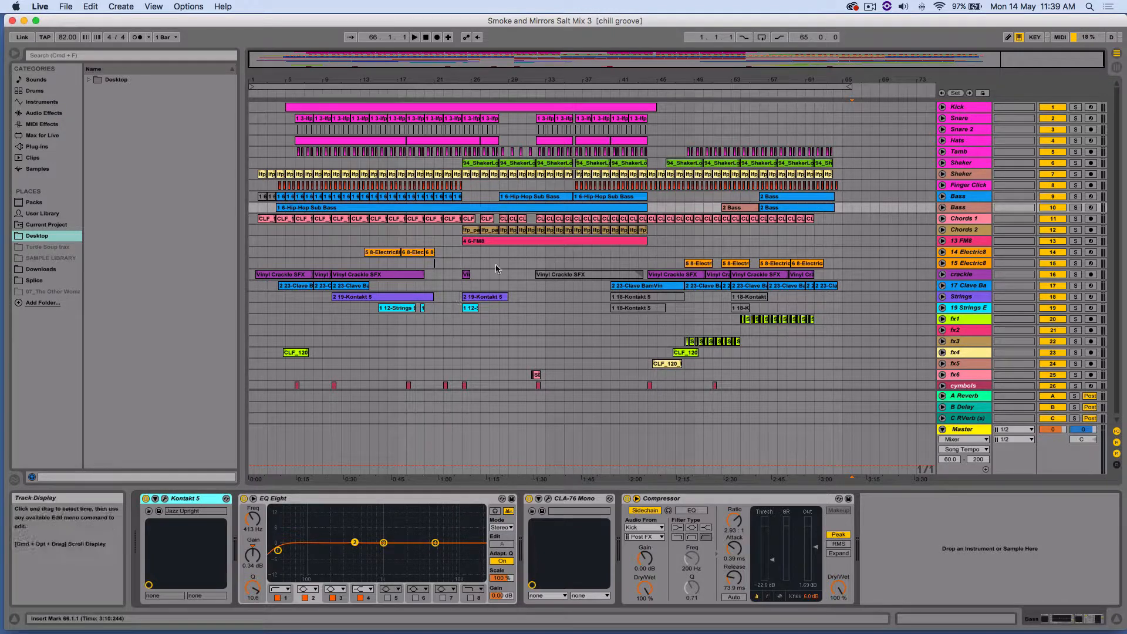
{"action": "mouse_move", "coordinate": [595, 291]}
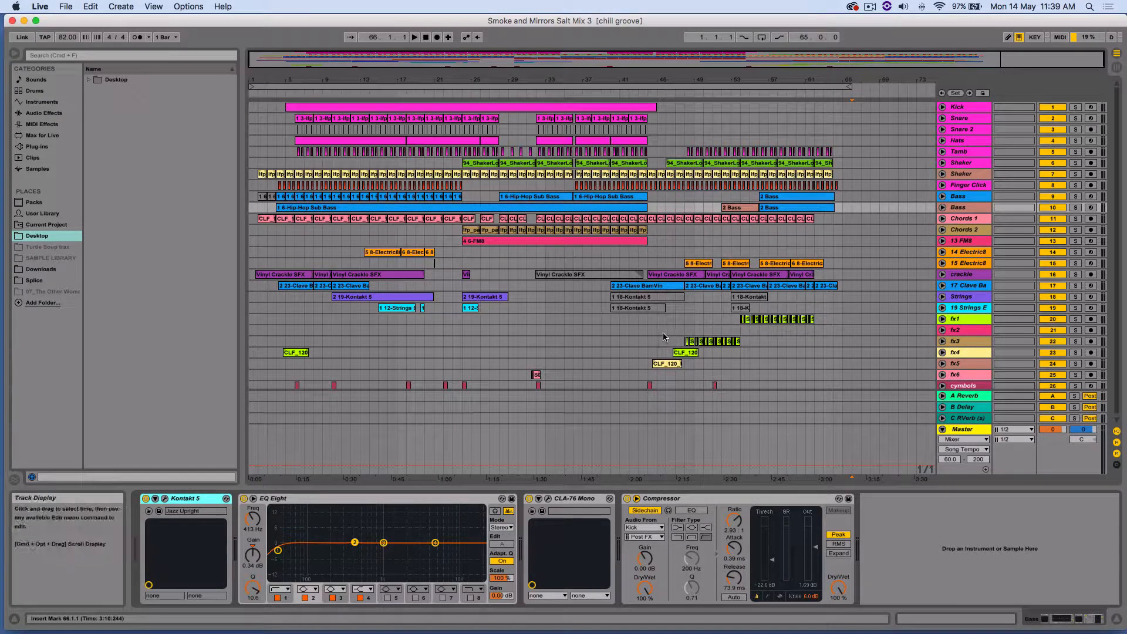
{"action": "mouse_move", "coordinate": [891, 475]}
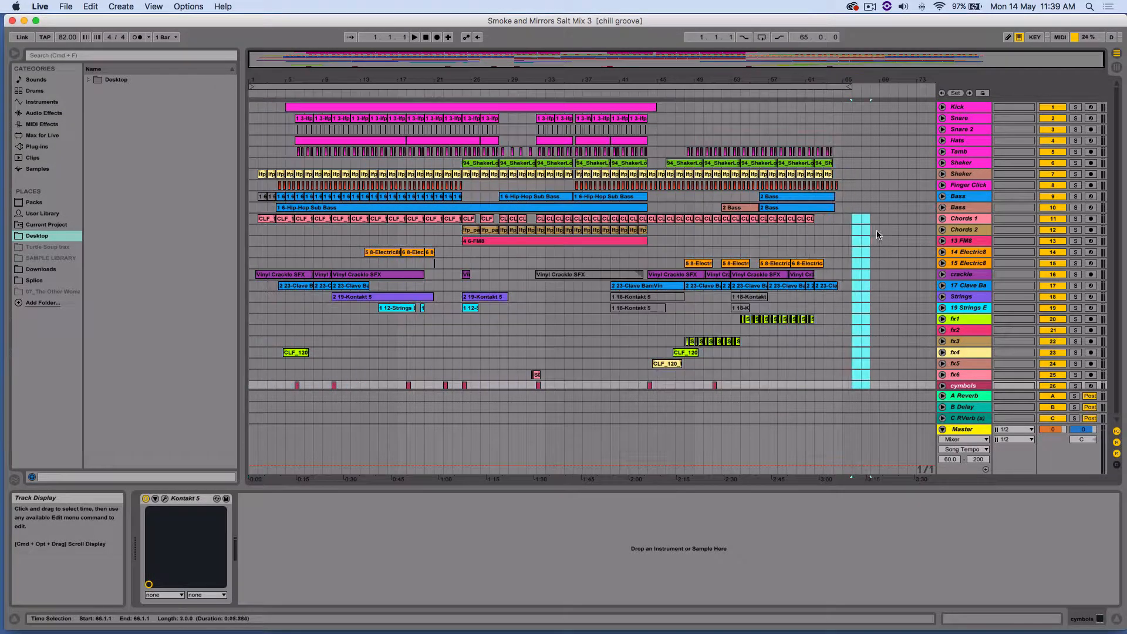
Clear the short time selection and adjust the arrangement loop region
{"action": "left_click", "coordinate": [853, 352]}
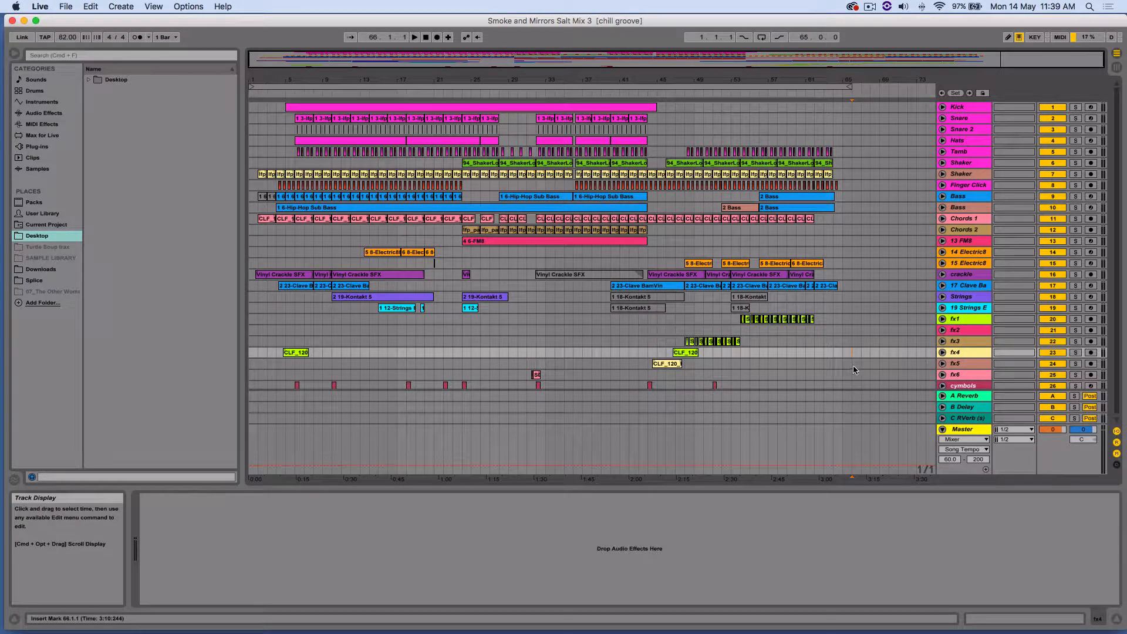
{"action": "mouse_move", "coordinate": [789, 344]}
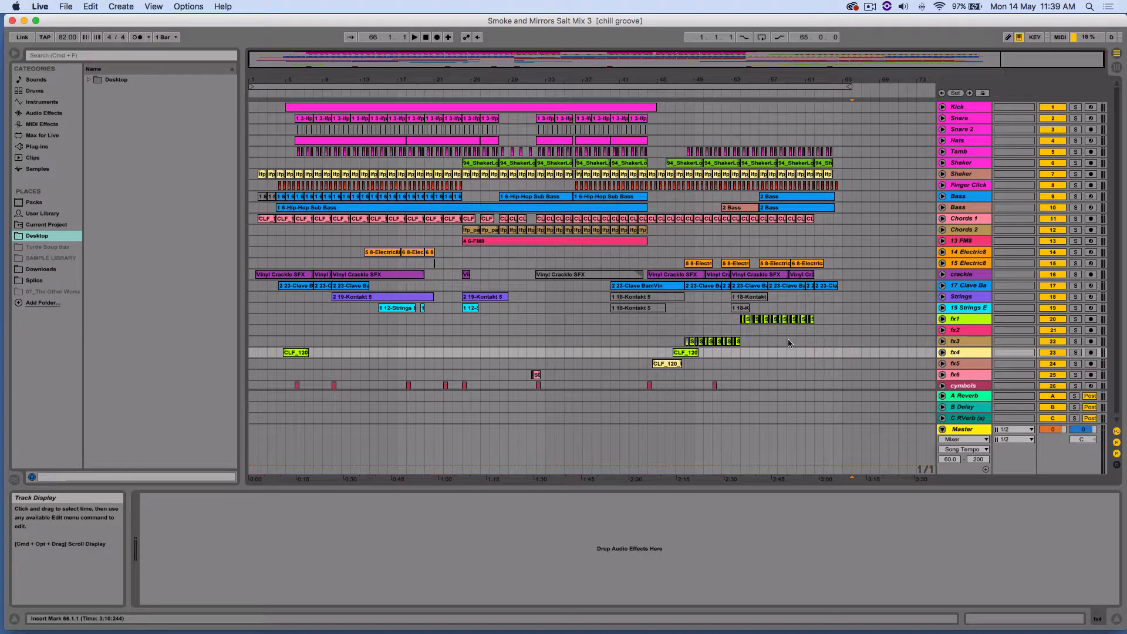
{"action": "left_click", "coordinate": [589, 196]}
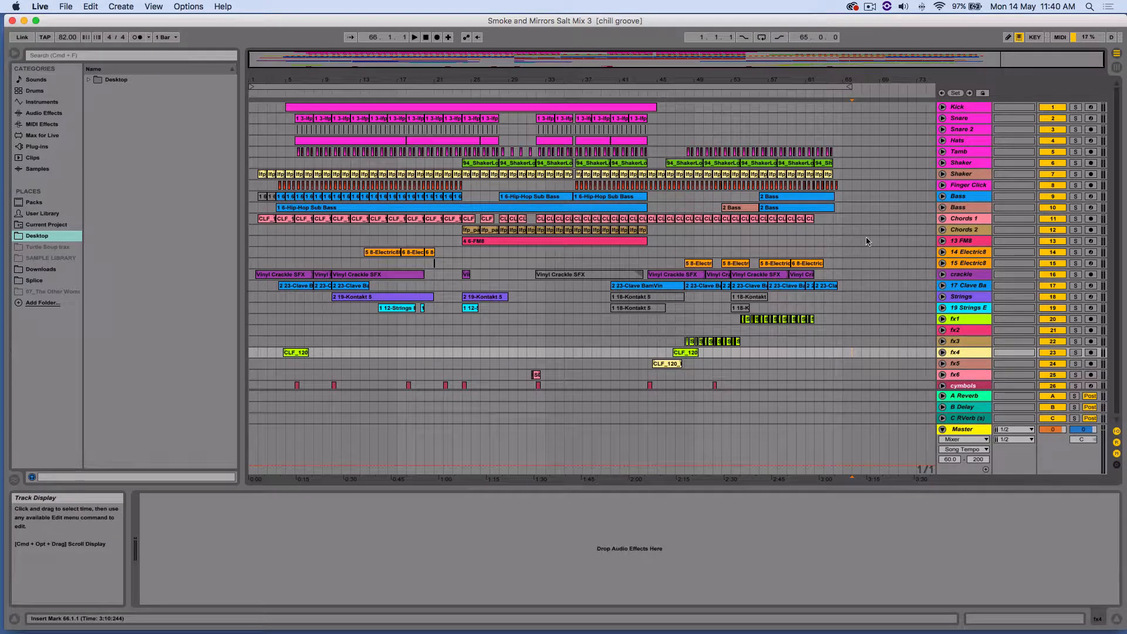
{"action": "mouse_move", "coordinate": [580, 314]}
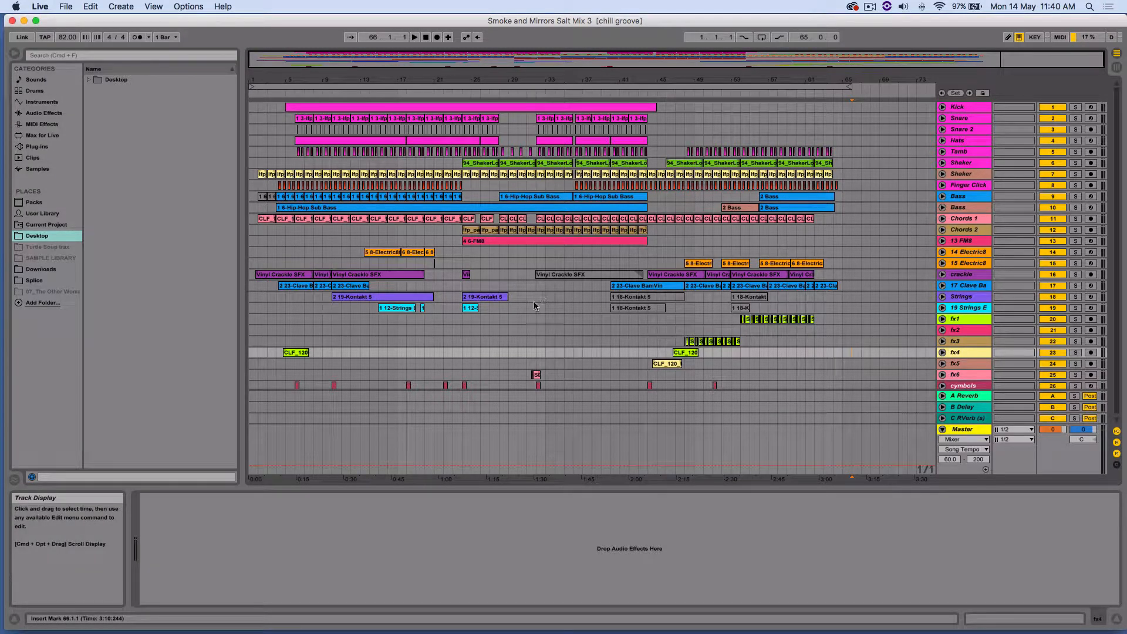
{"action": "left_click", "coordinate": [541, 196]}
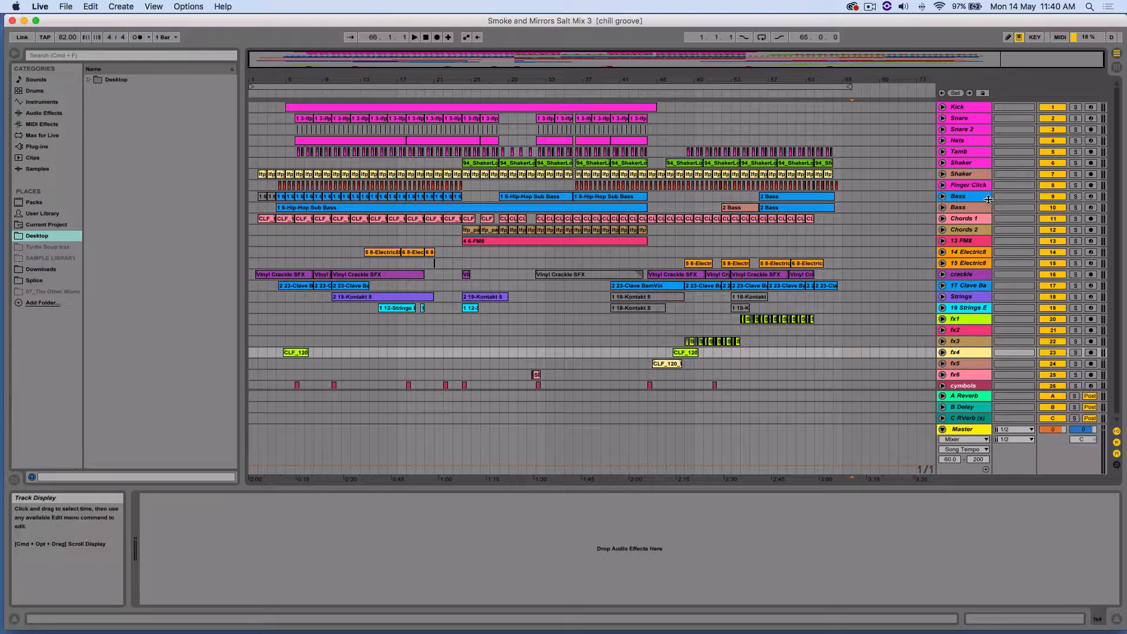
{"action": "mouse_move", "coordinate": [1013, 231]}
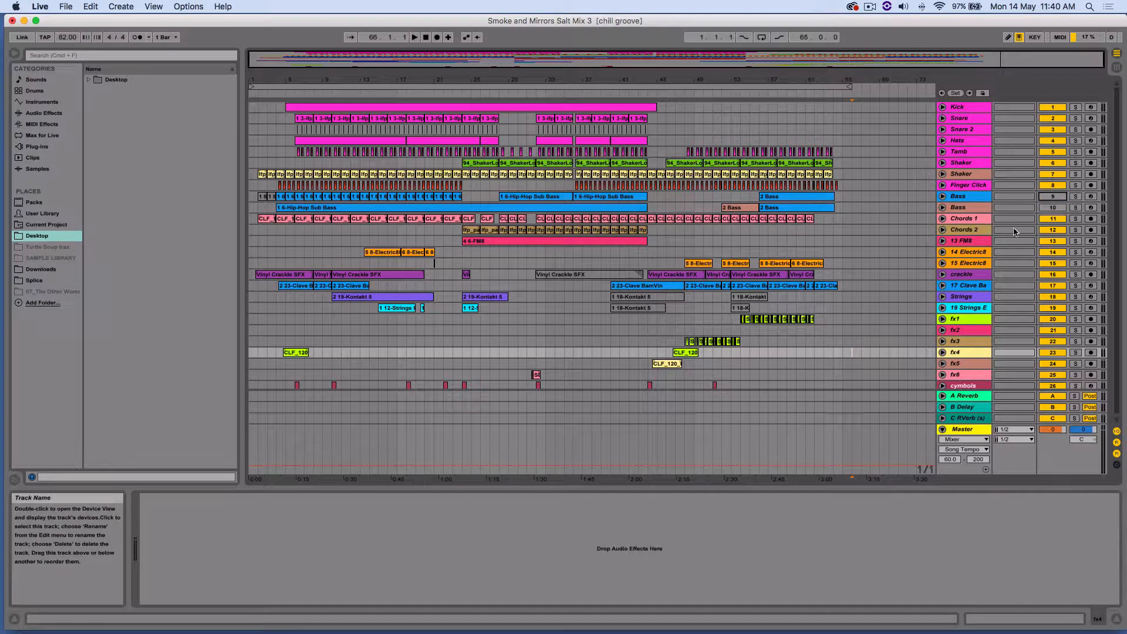
{"action": "mouse_move", "coordinate": [1053, 207]}
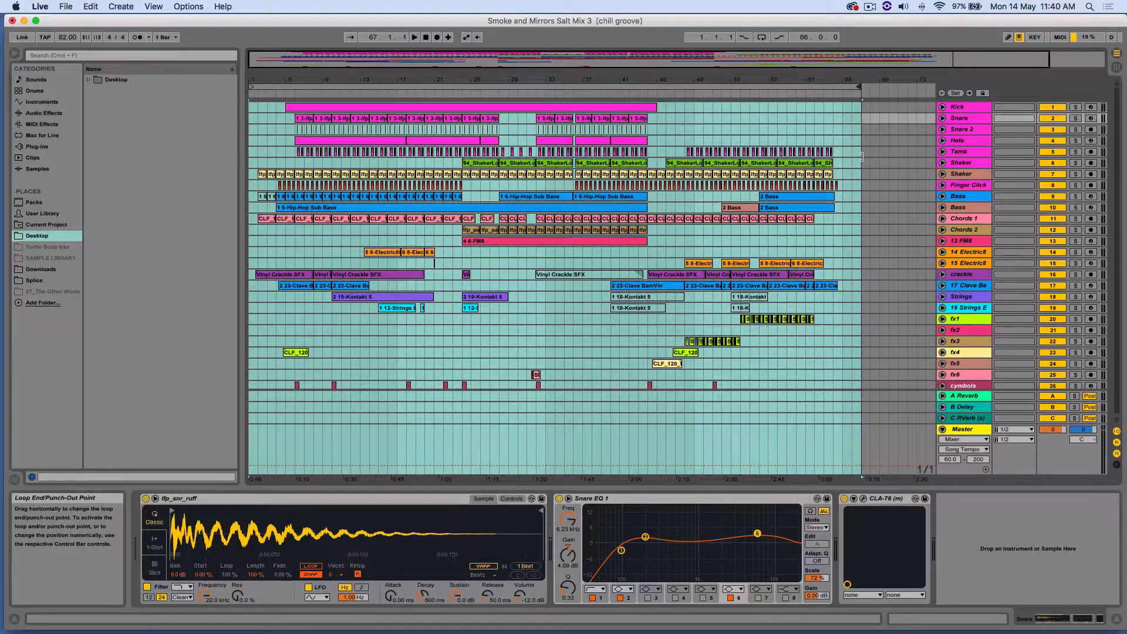
Switch the Master track's automation lane from Song Tempo to Track Volume
{"action": "left_click", "coordinate": [964, 439]}
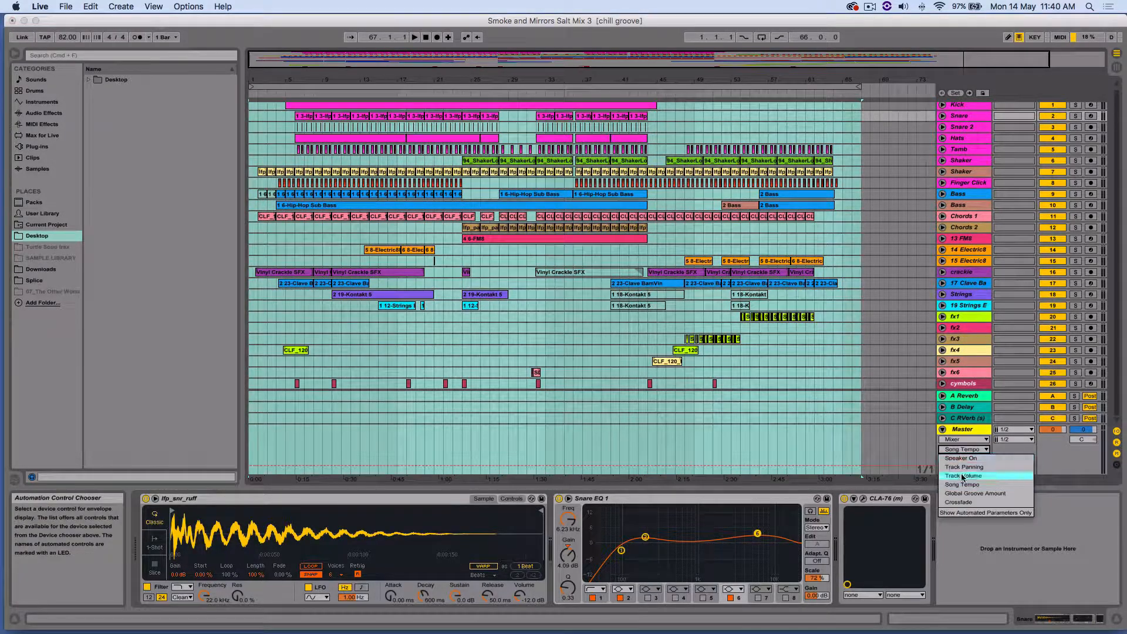
{"action": "left_click", "coordinate": [967, 475]}
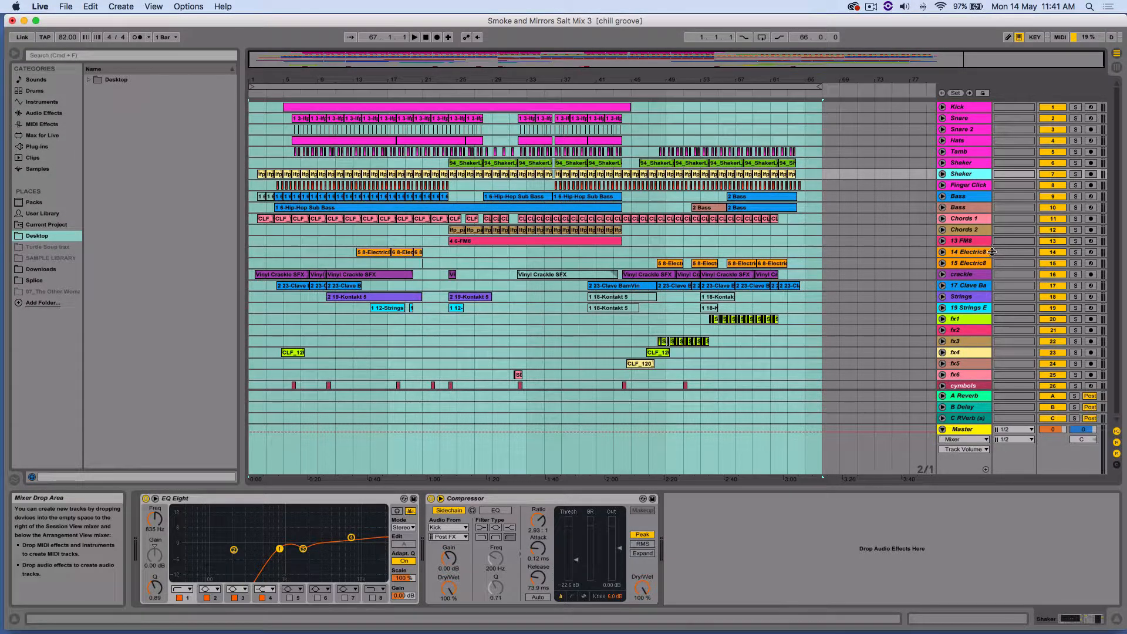
Select the rhodes1 track to display its Electric88 instrument
{"action": "left_click", "coordinate": [967, 252]}
{"action": "type", "text": "rhodes1"}
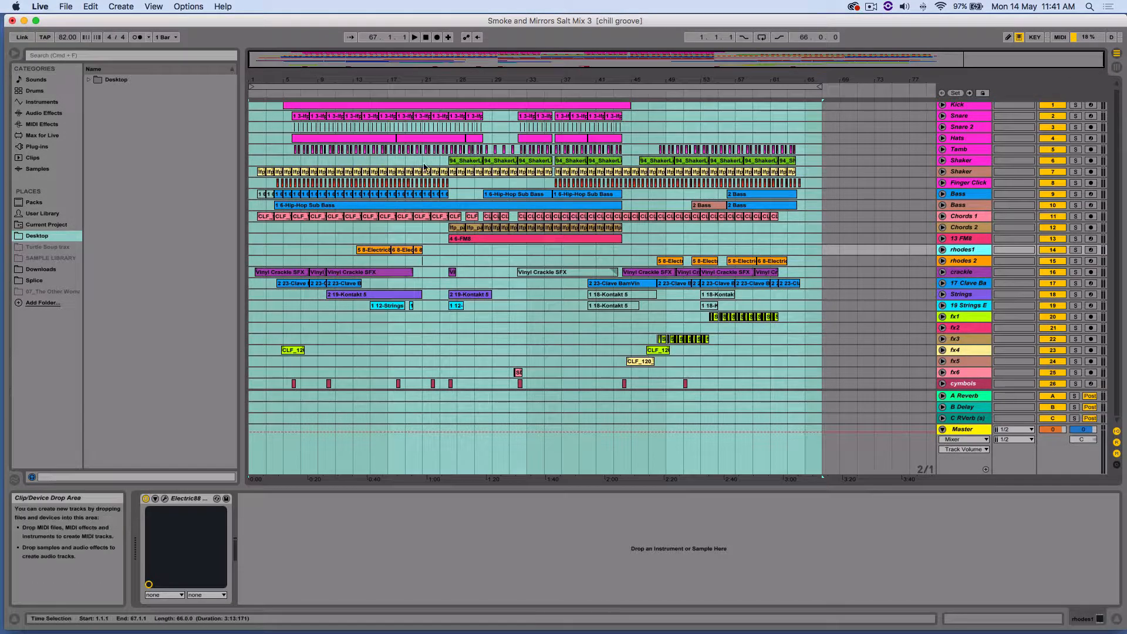
Open Export Audio/Video and set Rendered Track to All Individual Tracks
{"action": "left_click", "coordinate": [65, 6]}
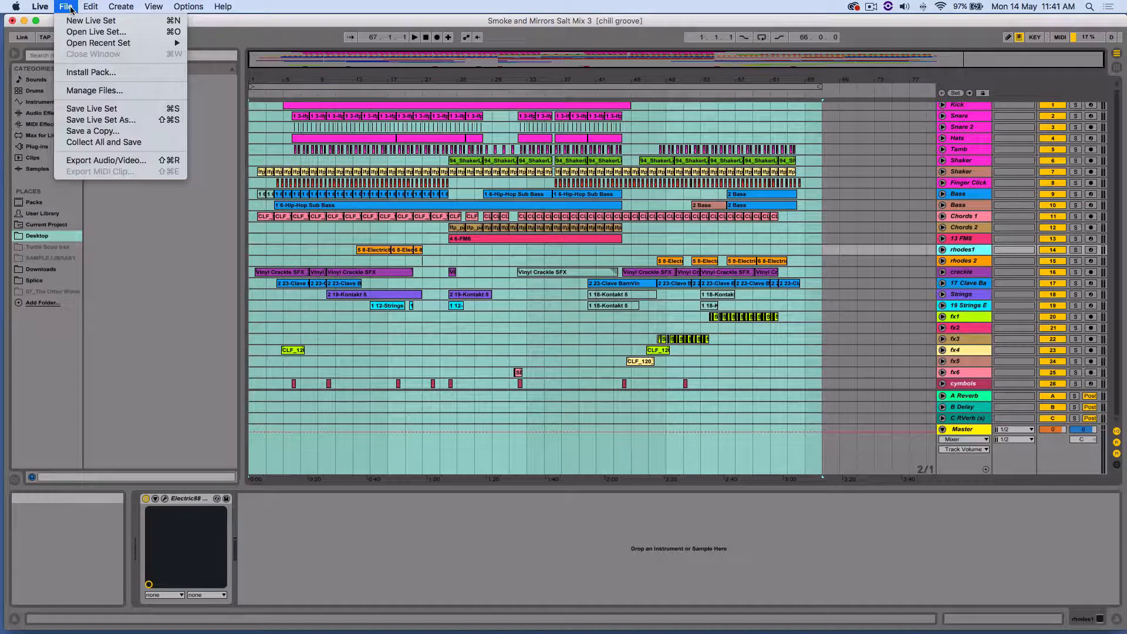
{"action": "mouse_move", "coordinate": [106, 159]}
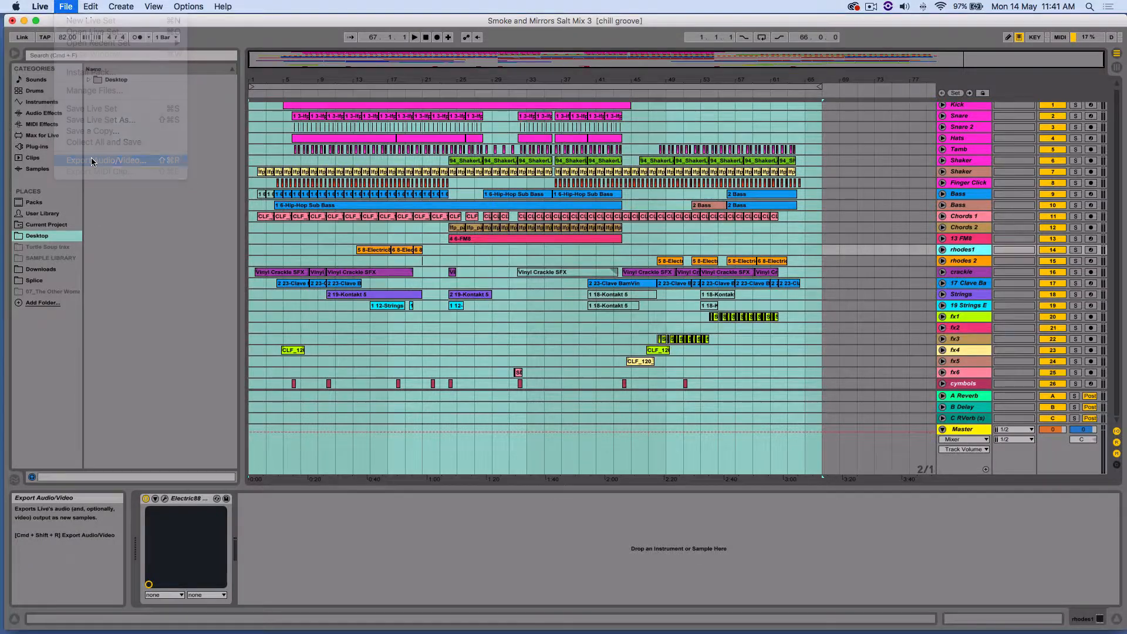
{"action": "left_click", "coordinate": [108, 159]}
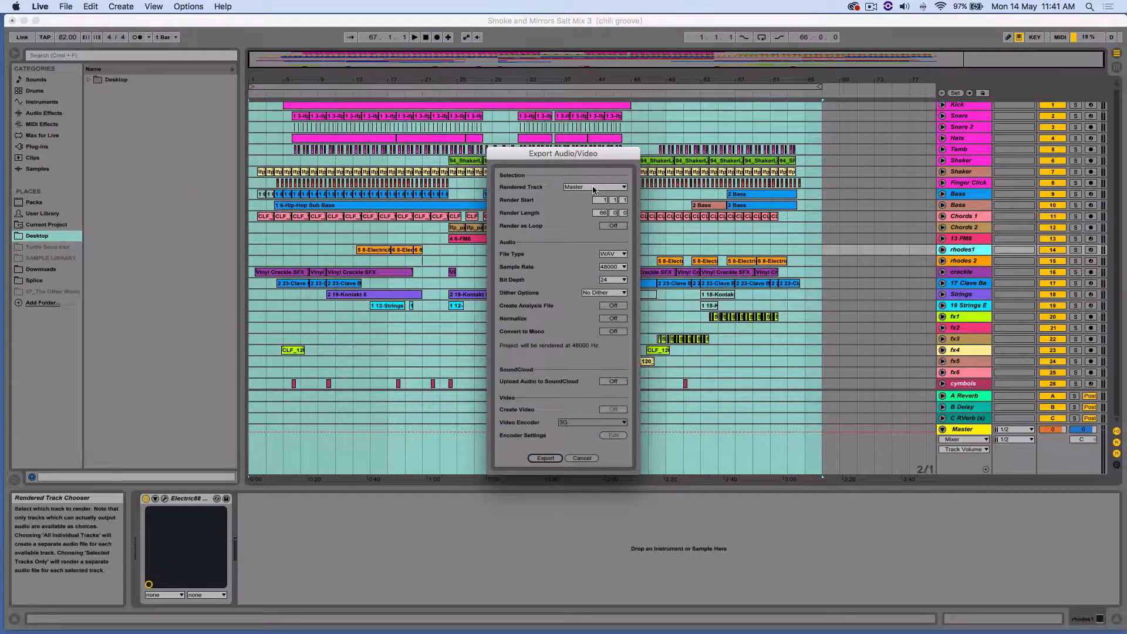
{"action": "left_click", "coordinate": [592, 186]}
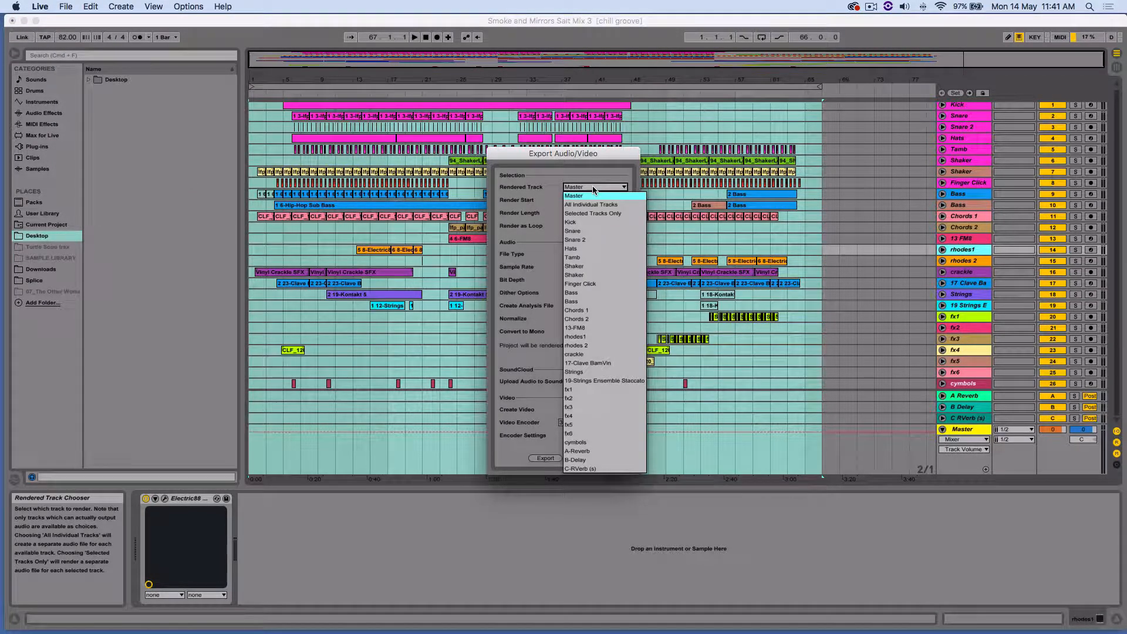
{"action": "left_click", "coordinate": [573, 195]}
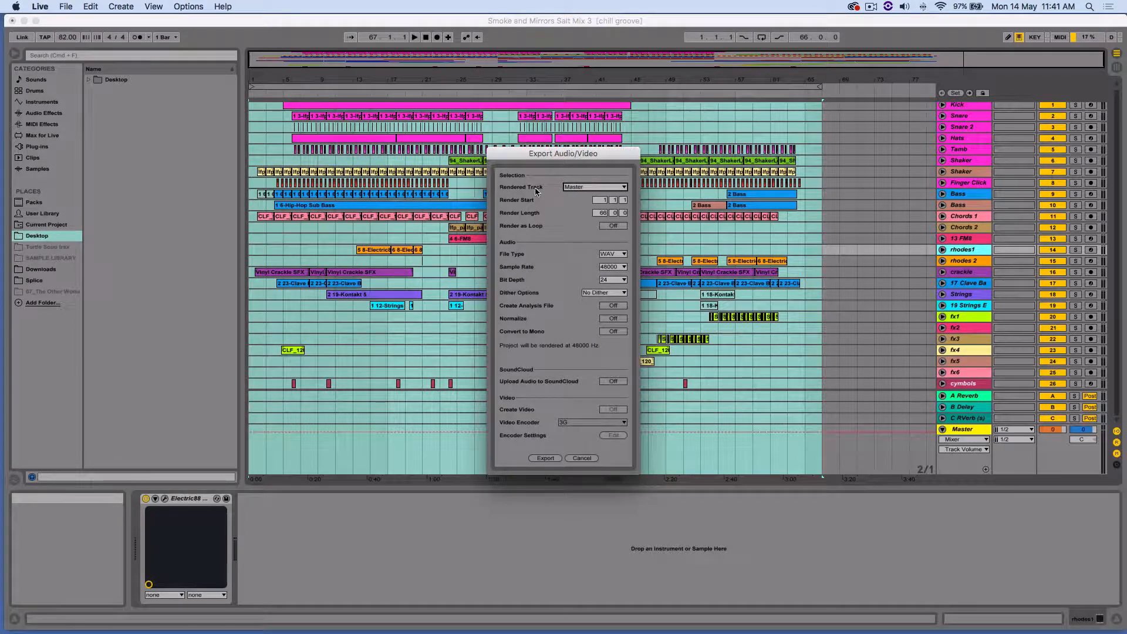
{"action": "left_click", "coordinate": [593, 187]}
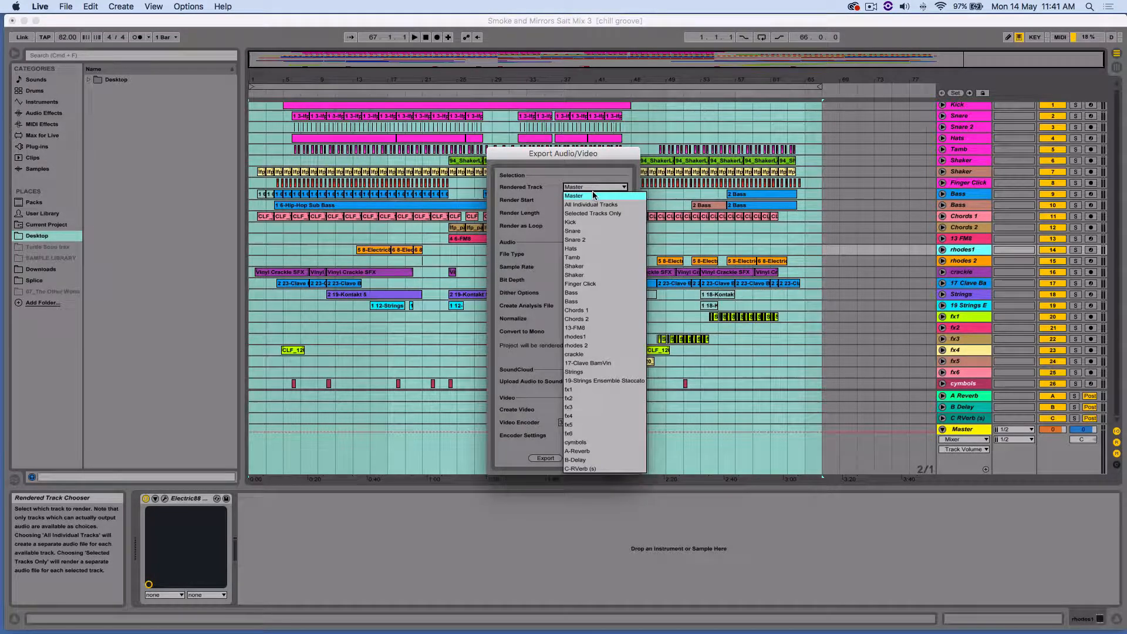
{"action": "mouse_move", "coordinate": [591, 204]}
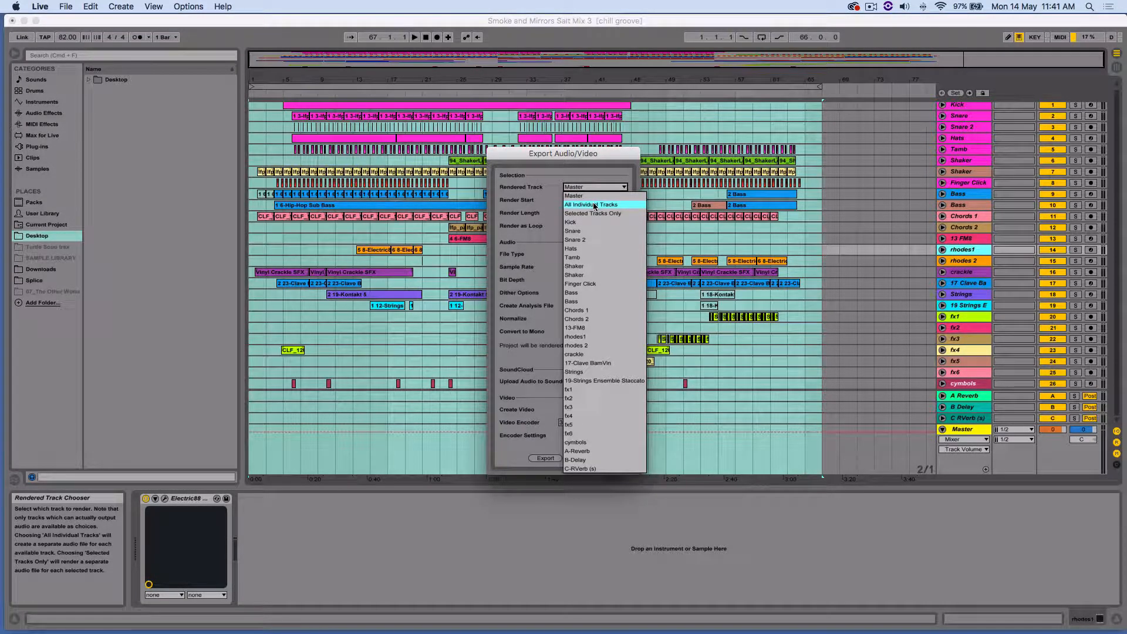
{"action": "left_click", "coordinate": [592, 205]}
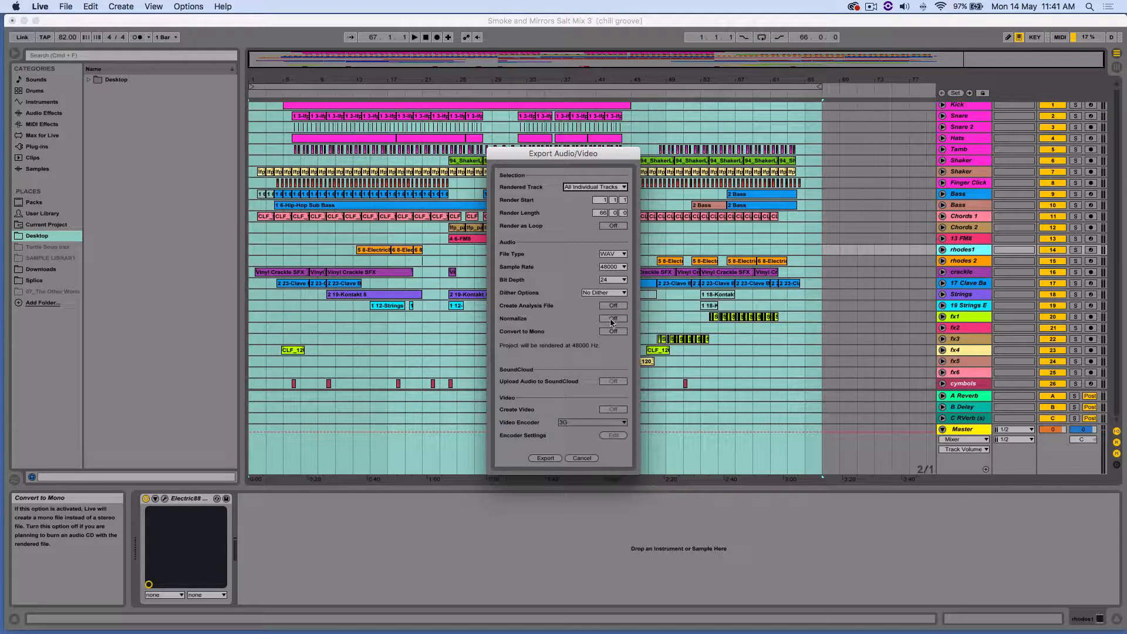
{"action": "left_click", "coordinate": [612, 331]}
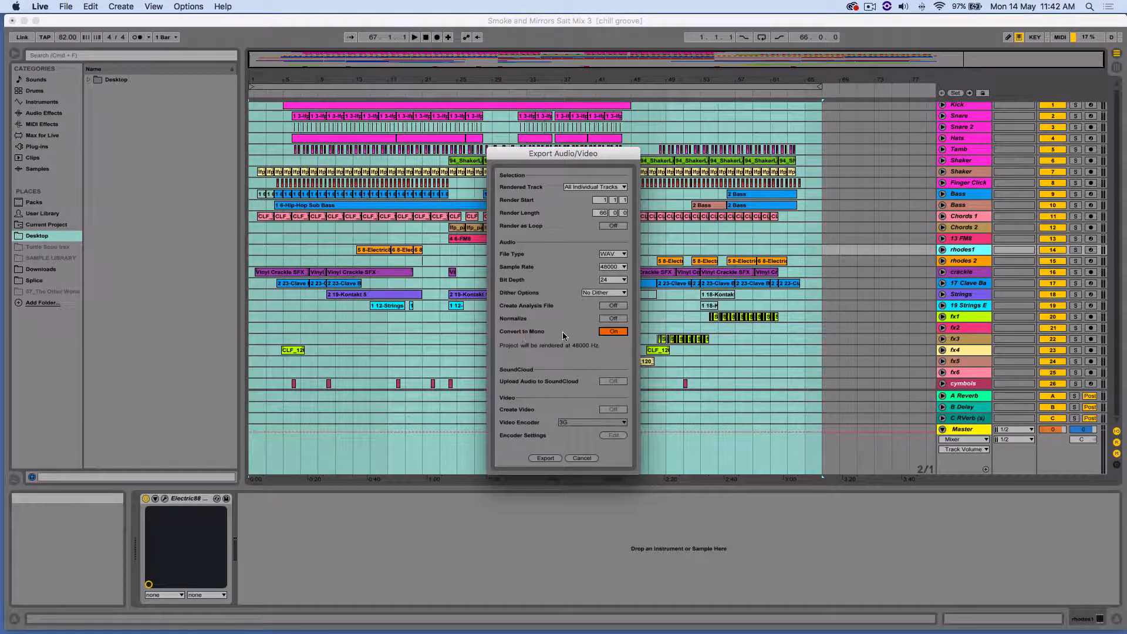
{"action": "left_click", "coordinate": [612, 331]}
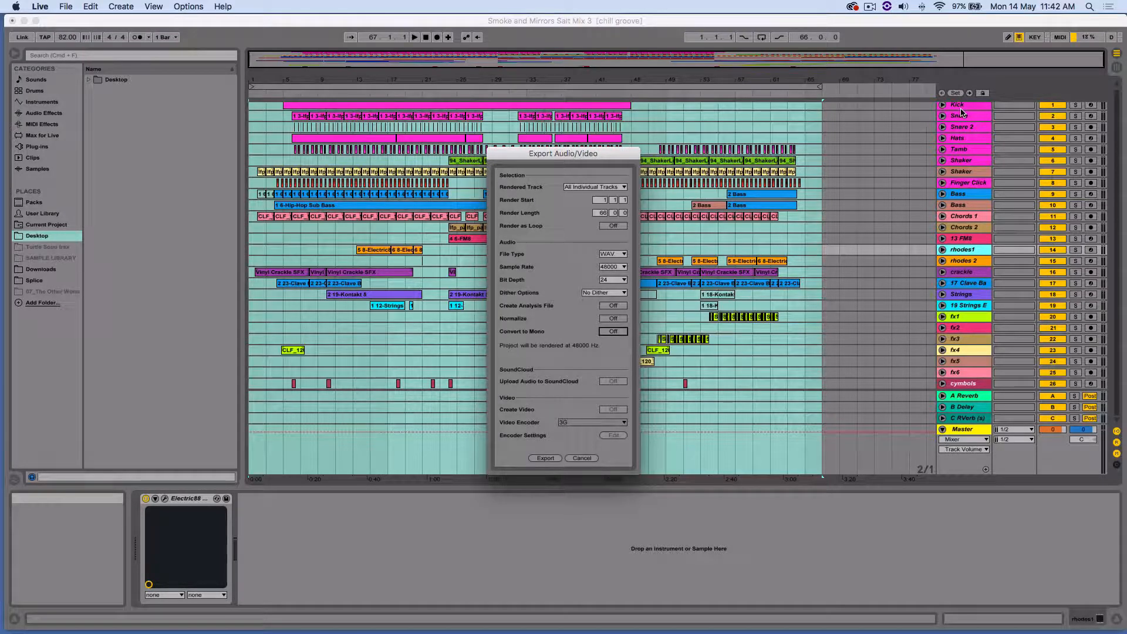
{"action": "mouse_move", "coordinate": [822, 294]}
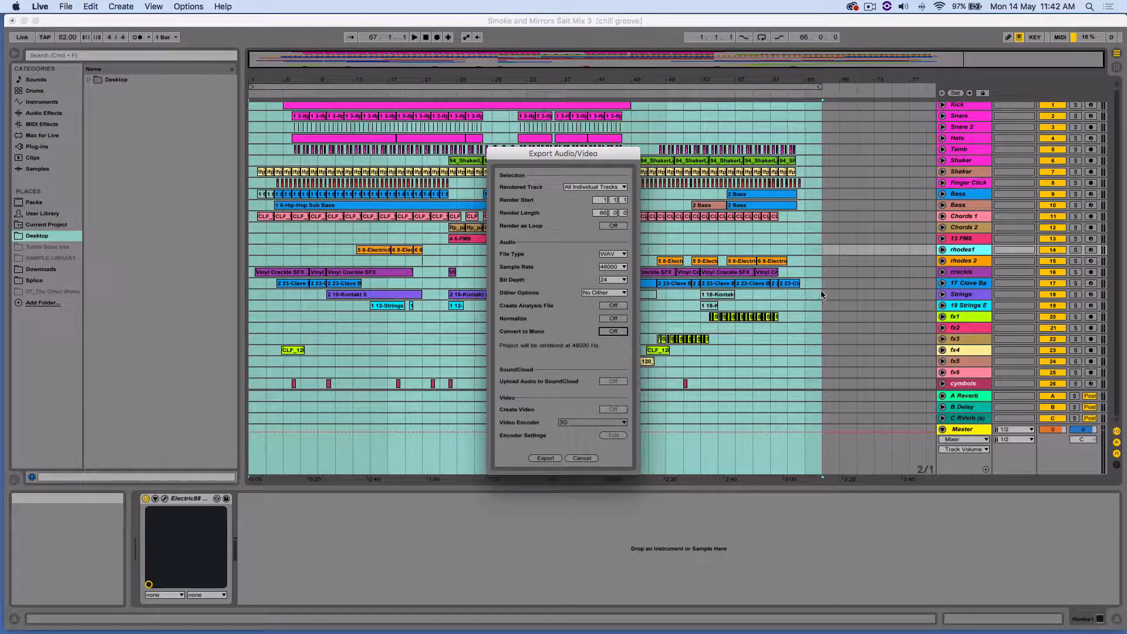
{"action": "mouse_move", "coordinate": [585, 369]}
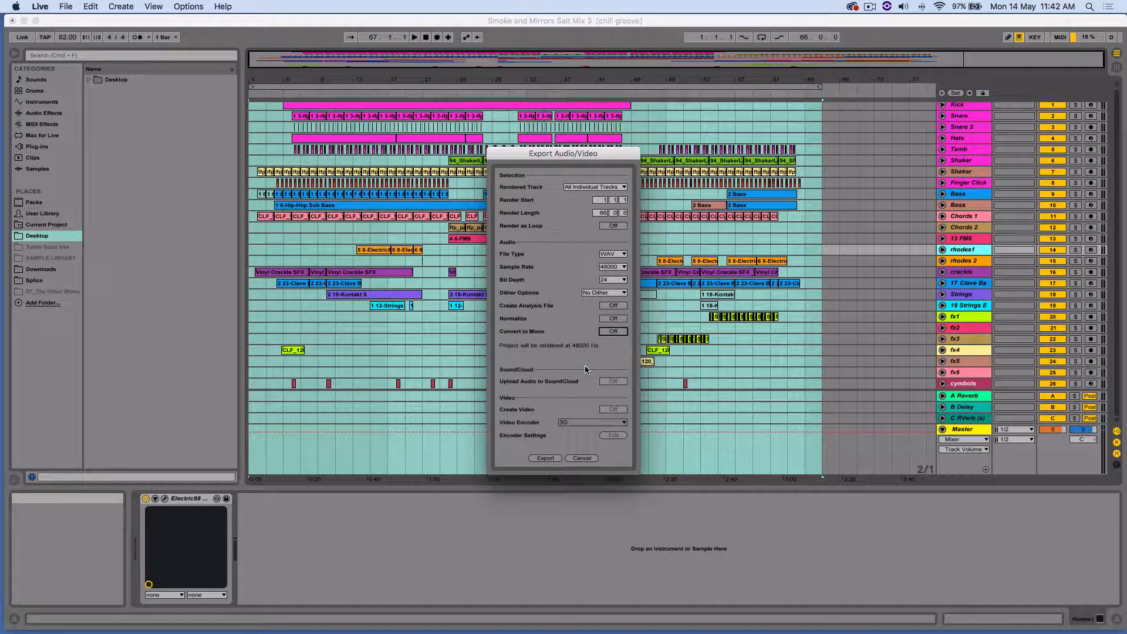
{"action": "mouse_move", "coordinate": [593, 371]}
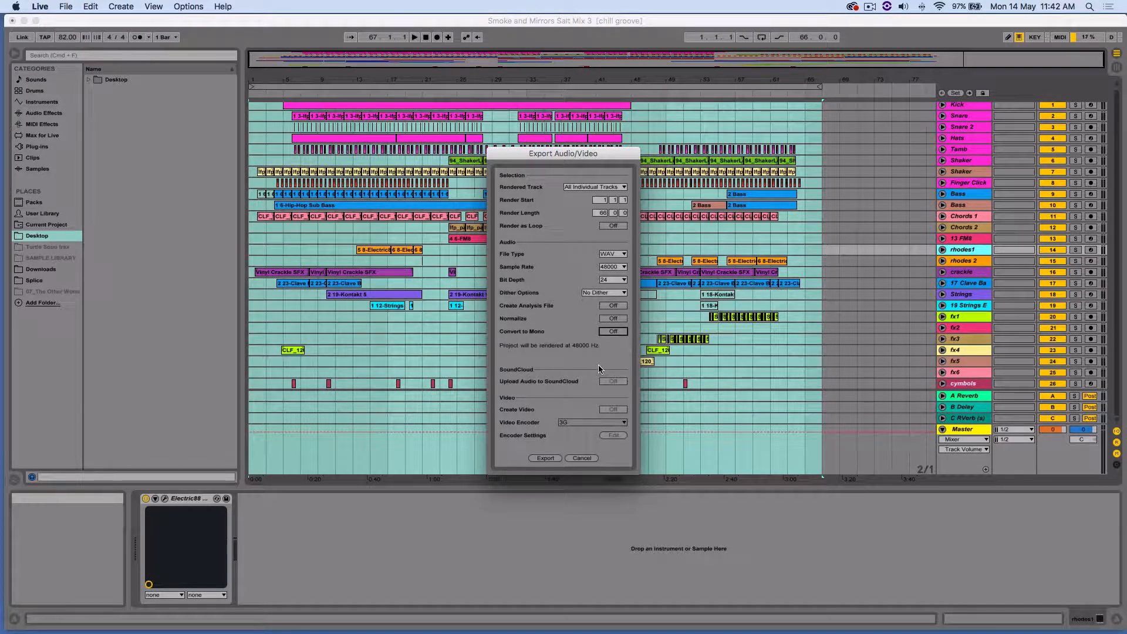
Set the export sample rate to 44100 Hz and bit depth to 16
{"action": "left_click", "coordinate": [612, 267]}
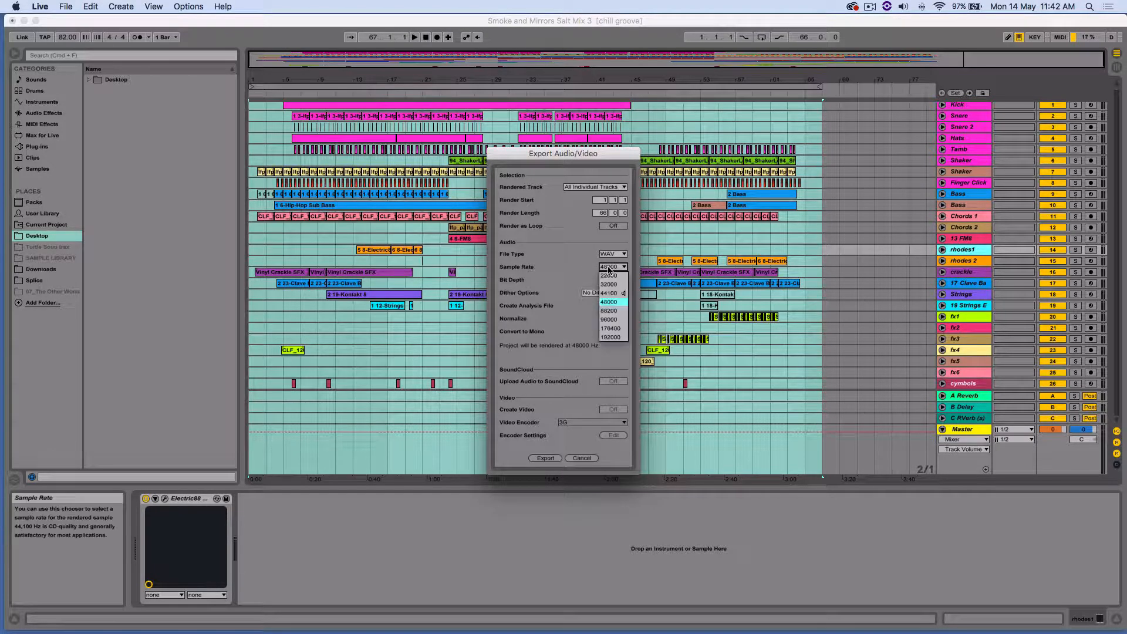
{"action": "left_click", "coordinate": [608, 293]}
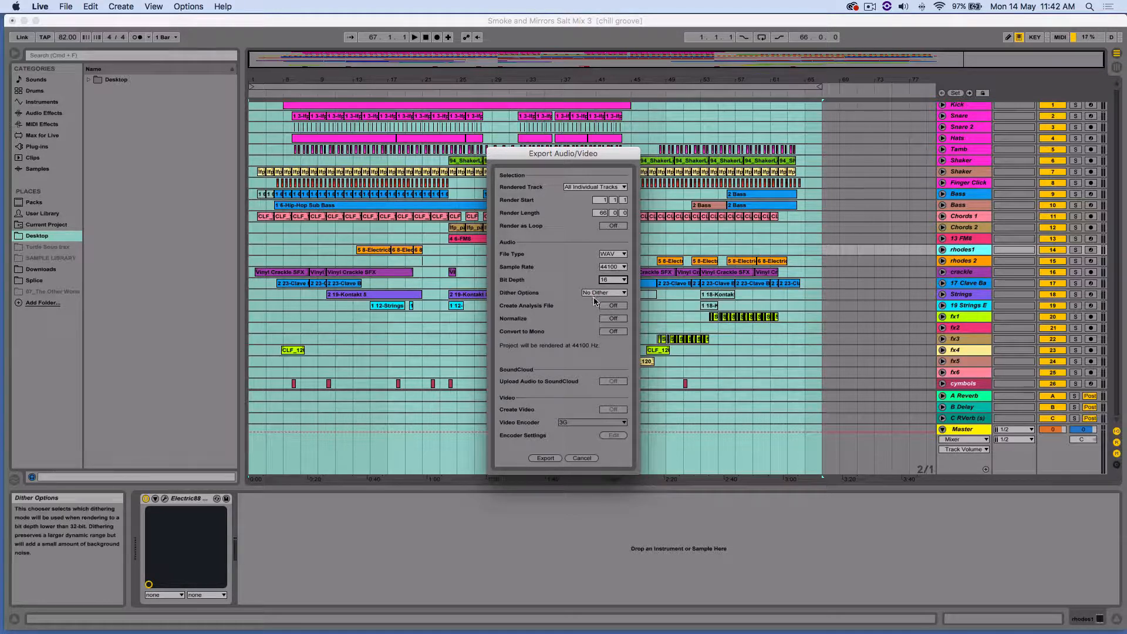
{"action": "left_click", "coordinate": [612, 266]}
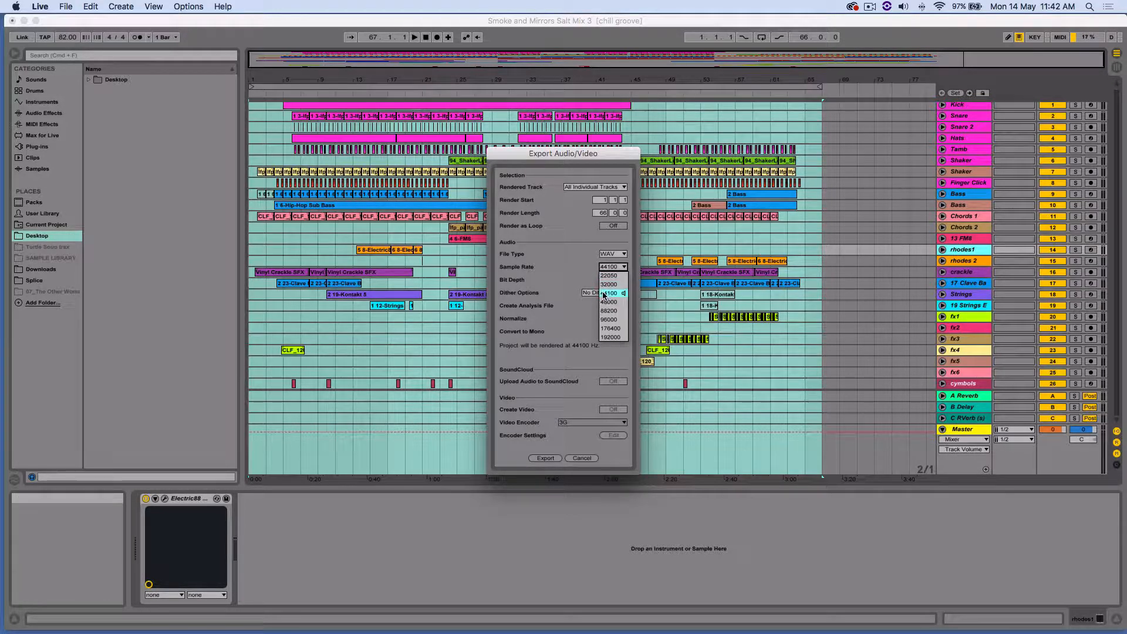
{"action": "left_click", "coordinate": [612, 280]}
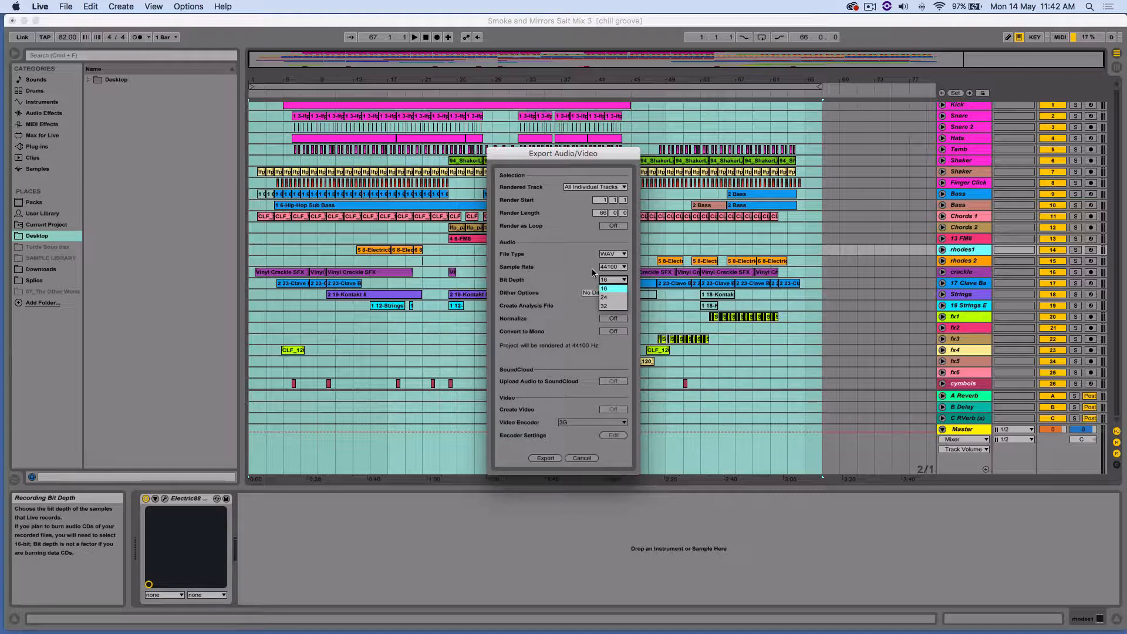
{"action": "left_click", "coordinate": [602, 280]}
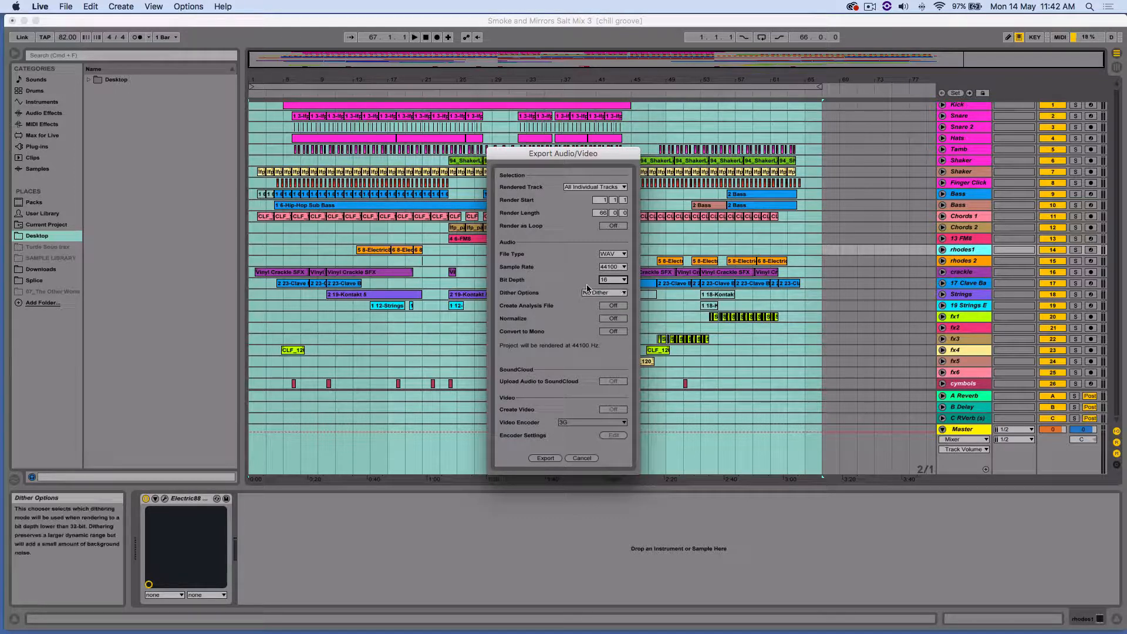
{"action": "mouse_move", "coordinate": [604, 292]}
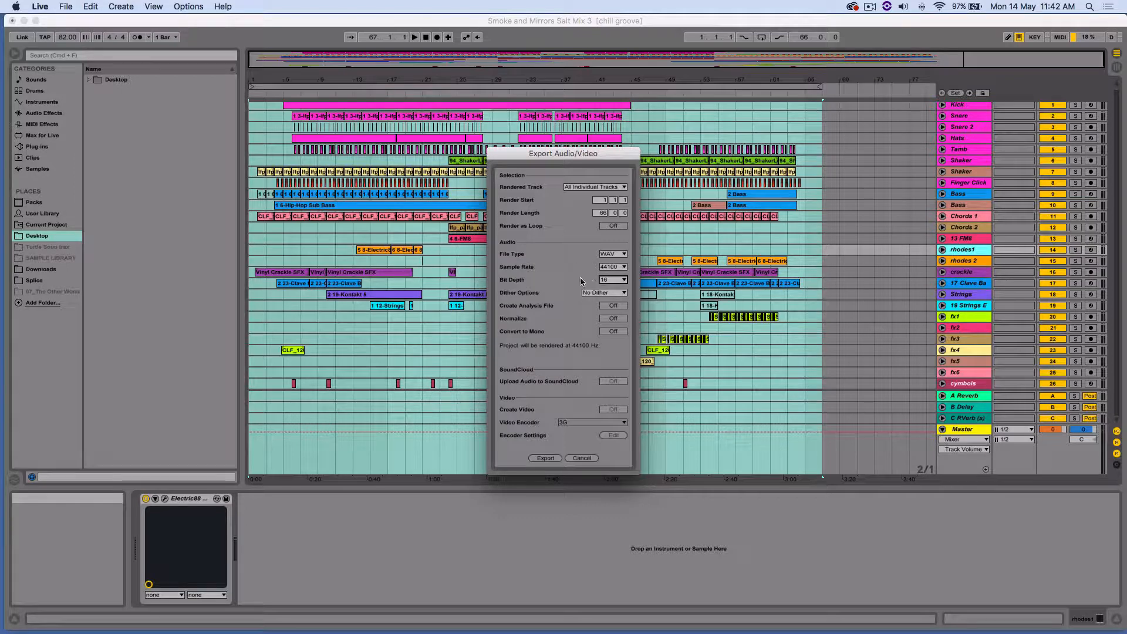
{"action": "left_click", "coordinate": [612, 267]}
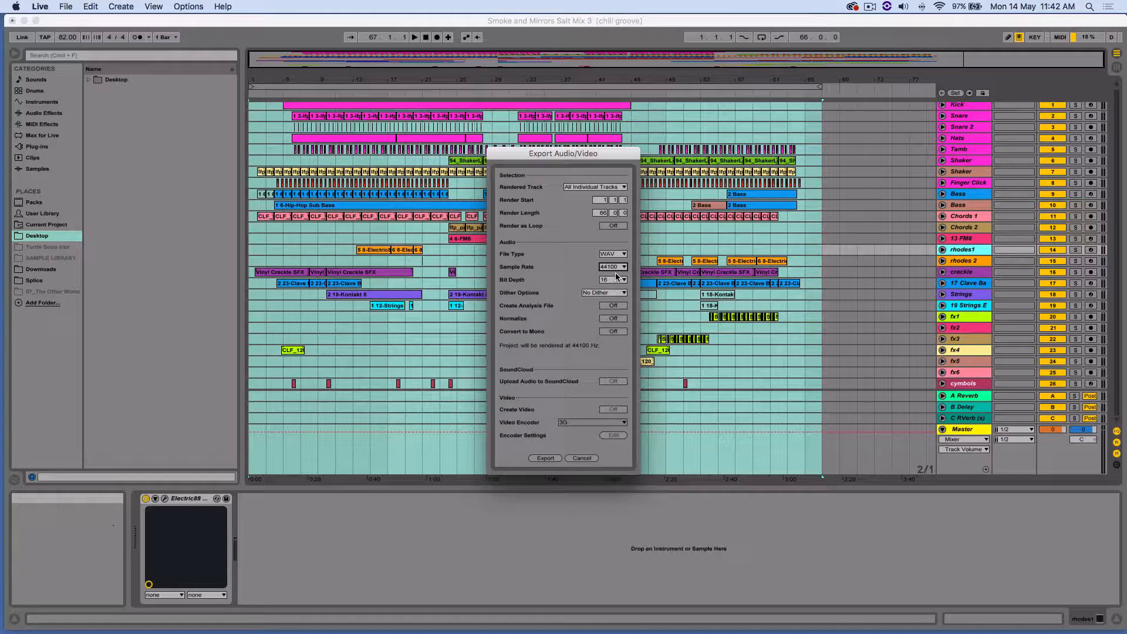
{"action": "left_click", "coordinate": [611, 267]}
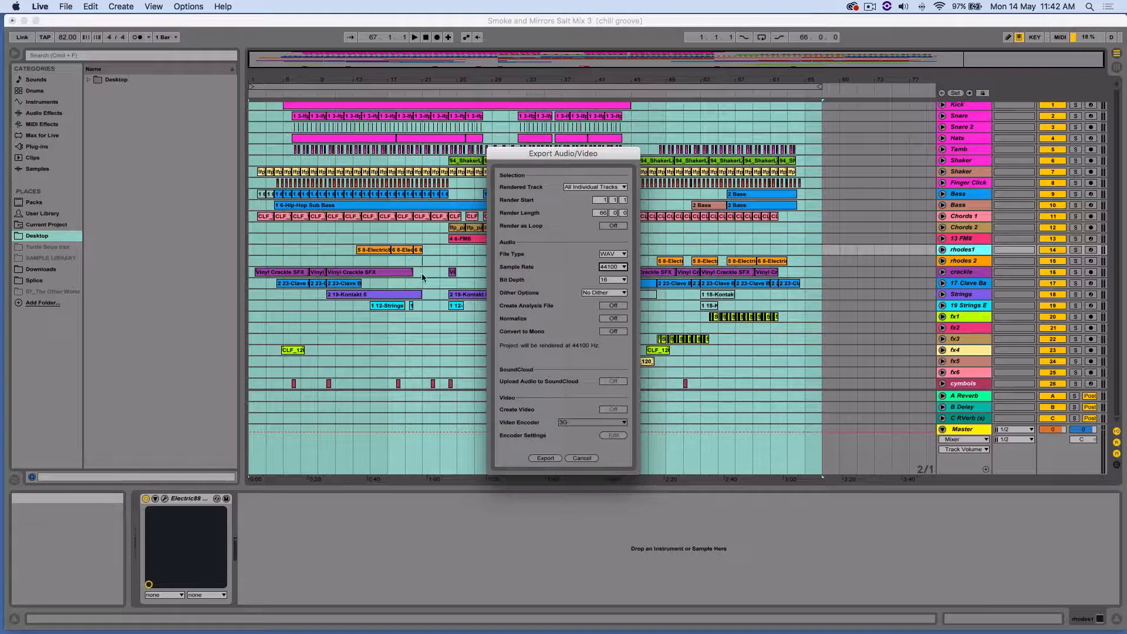
{"action": "mouse_move", "coordinate": [582, 274]}
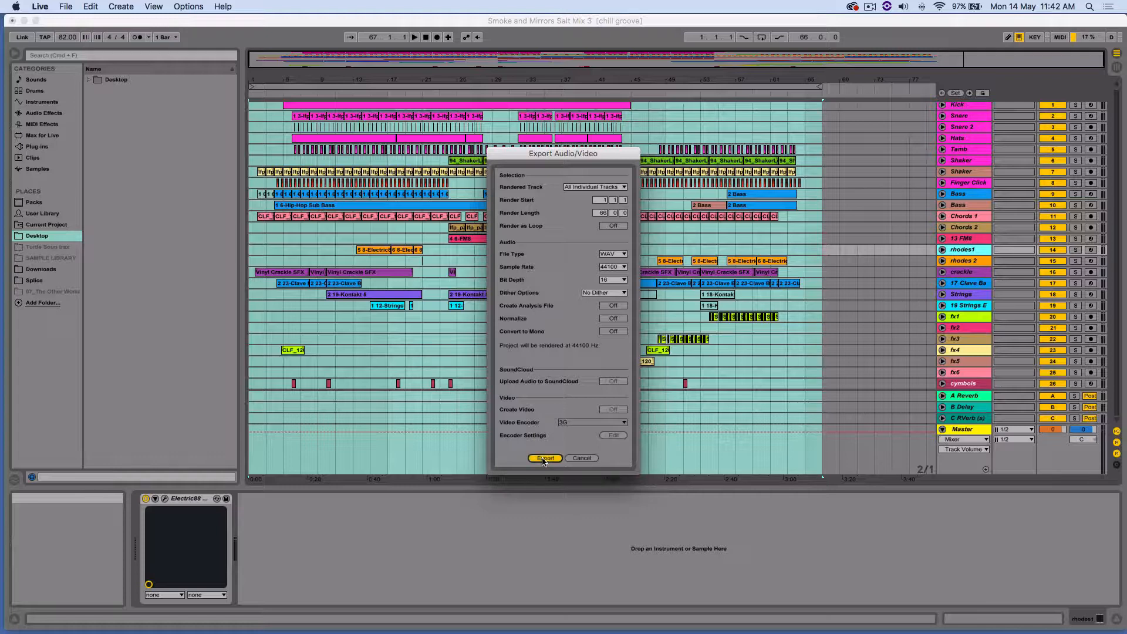
Start the export and choose the Desktop as the save location
{"action": "left_click", "coordinate": [544, 458]}
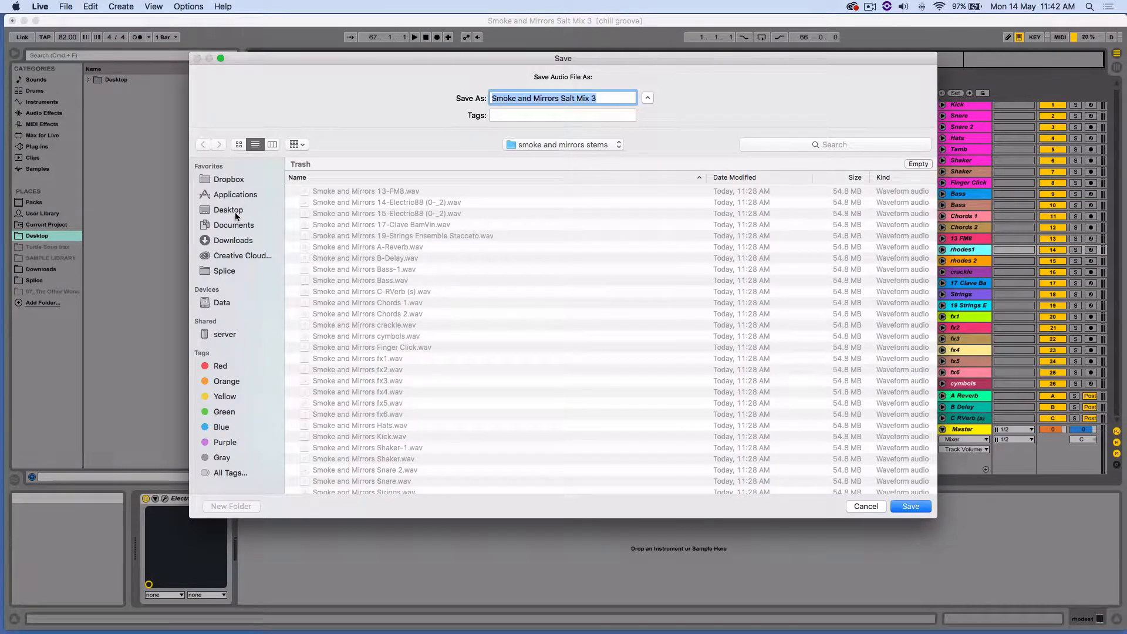
{"action": "left_click", "coordinate": [229, 209]}
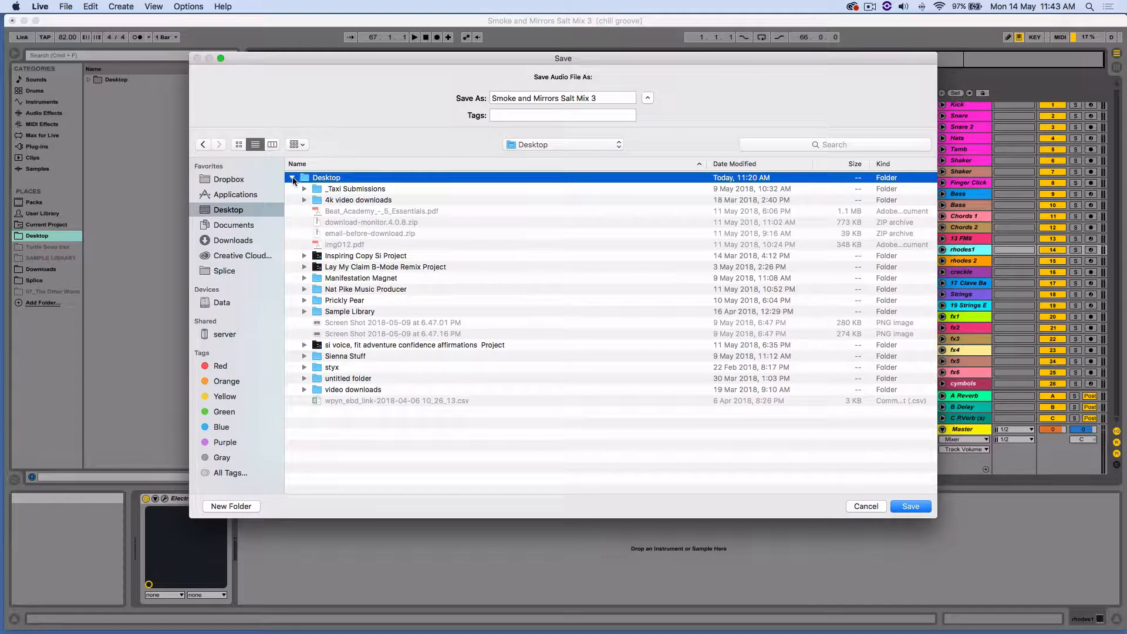
{"action": "left_click", "coordinate": [292, 177]}
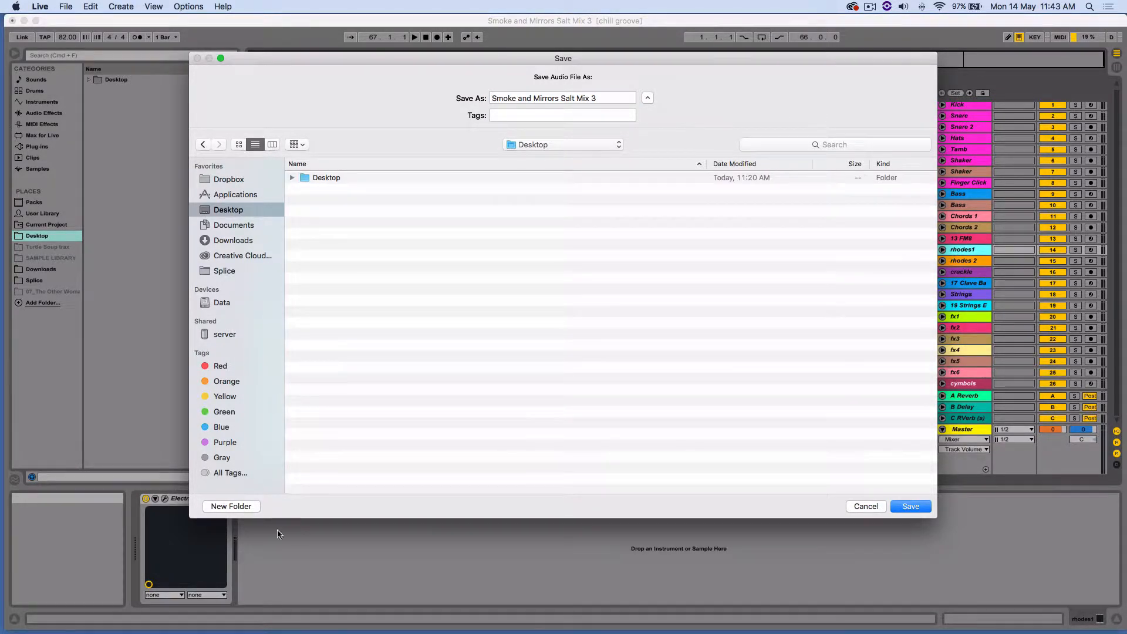
Create a 'Smoke and Mirrors Stems' folder and save the stems into it
{"action": "left_click", "coordinate": [230, 505]}
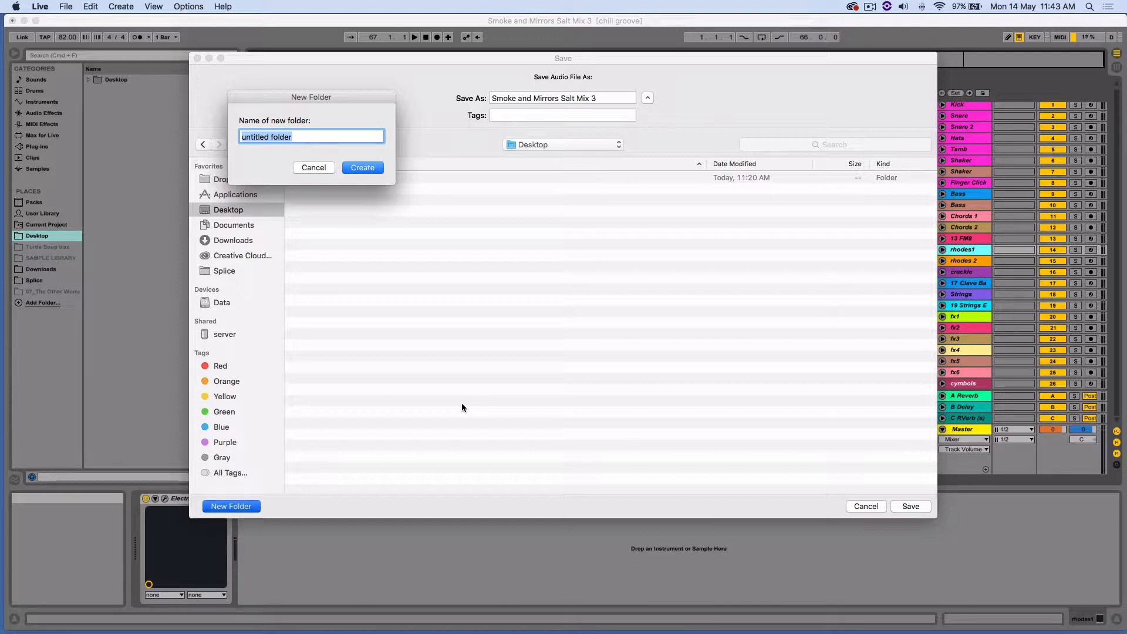
{"action": "type", "text": "Smoke and"}
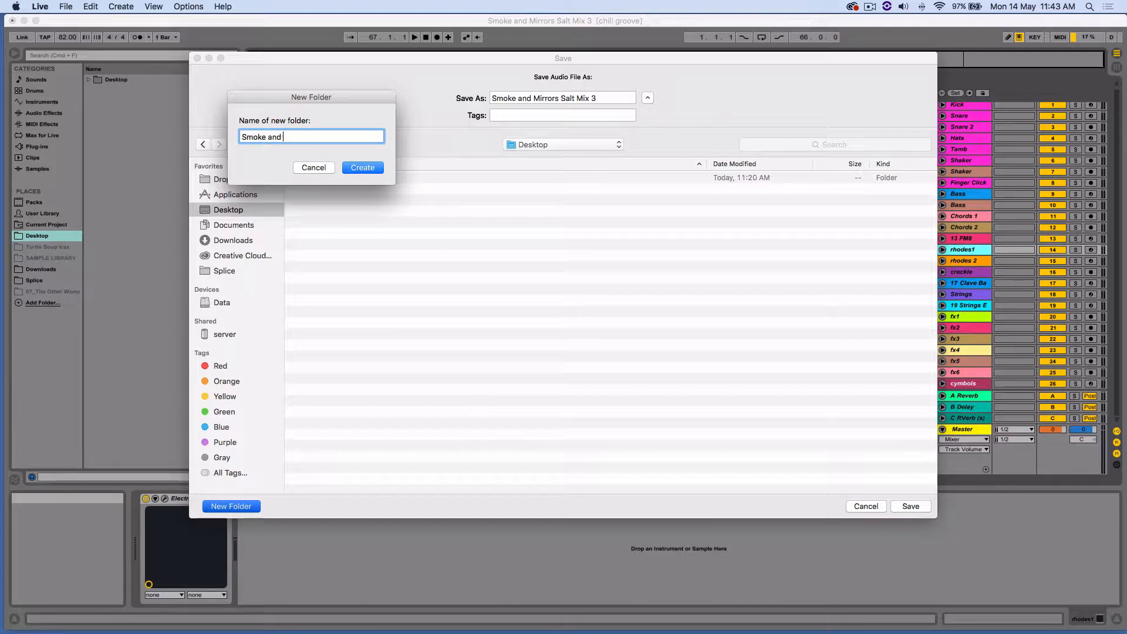
{"action": "type", "text": "Mirrors Stems"}
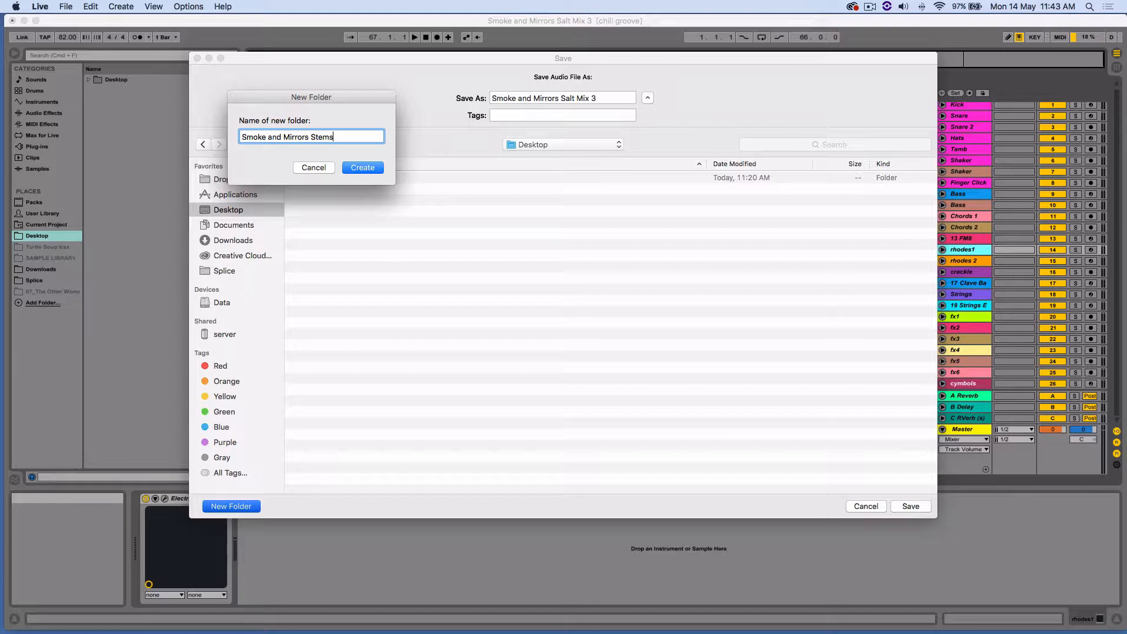
{"action": "left_click", "coordinate": [362, 167]}
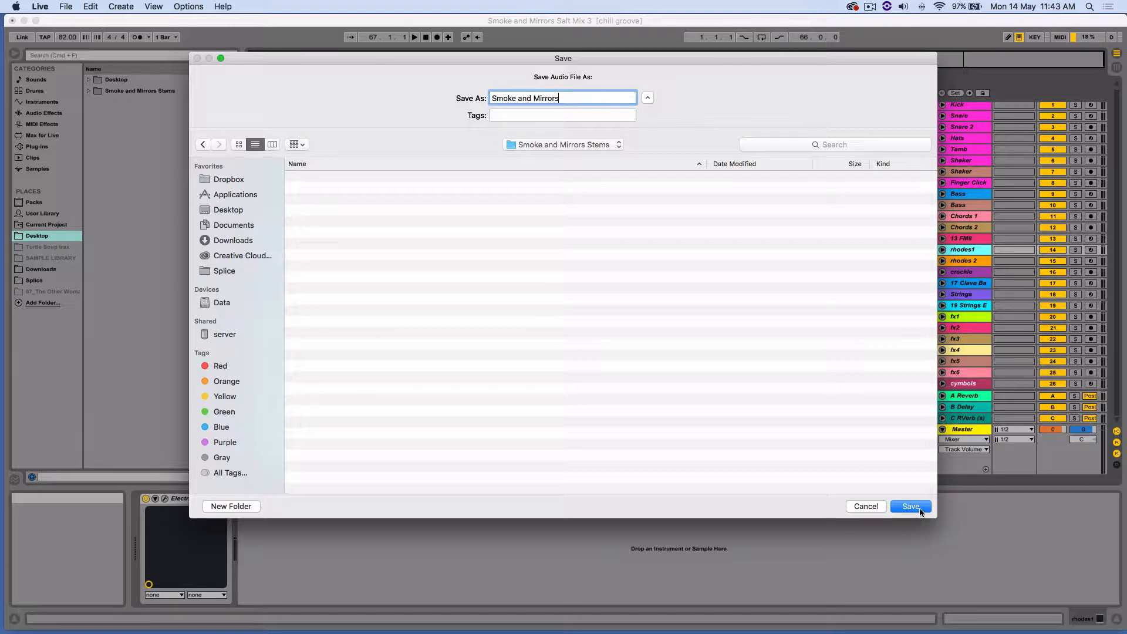
{"action": "left_click", "coordinate": [909, 506]}
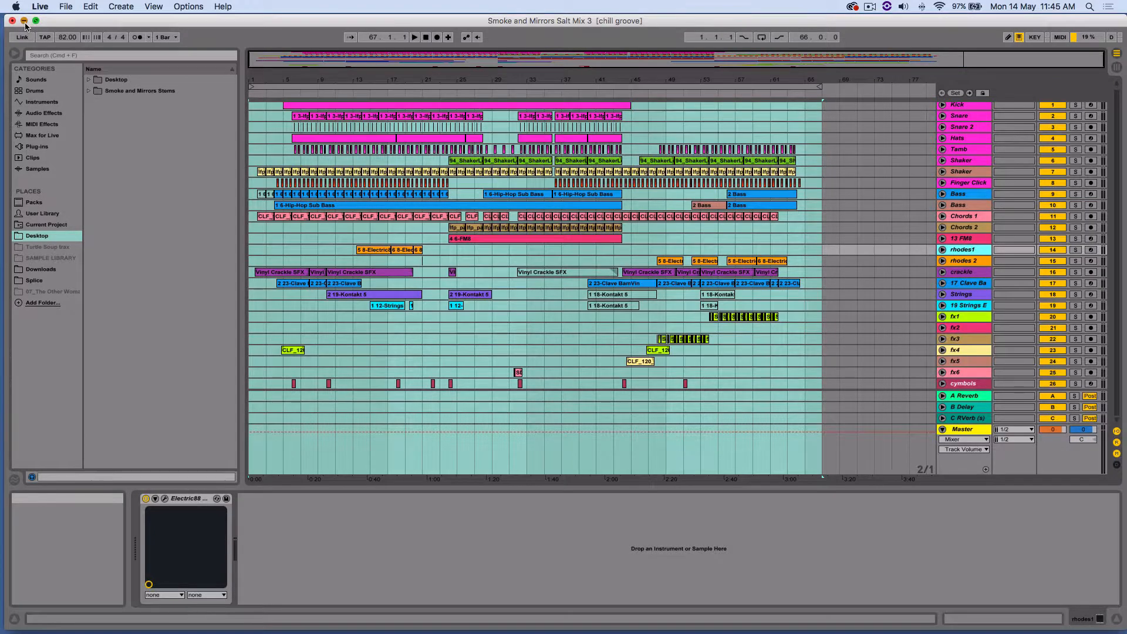
Open the Smoke and Mirrors Stems folder and preview Smoke and Mirrors.wav with Quick Look
{"action": "left_click", "coordinate": [23, 20]}
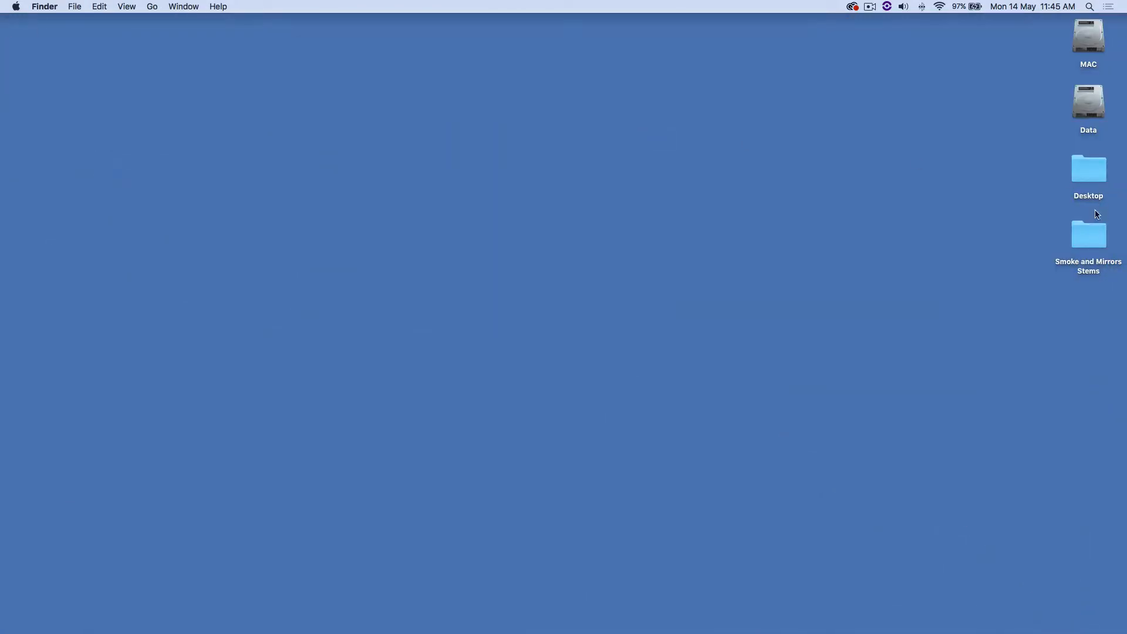
{"action": "double_click", "coordinate": [1087, 234]}
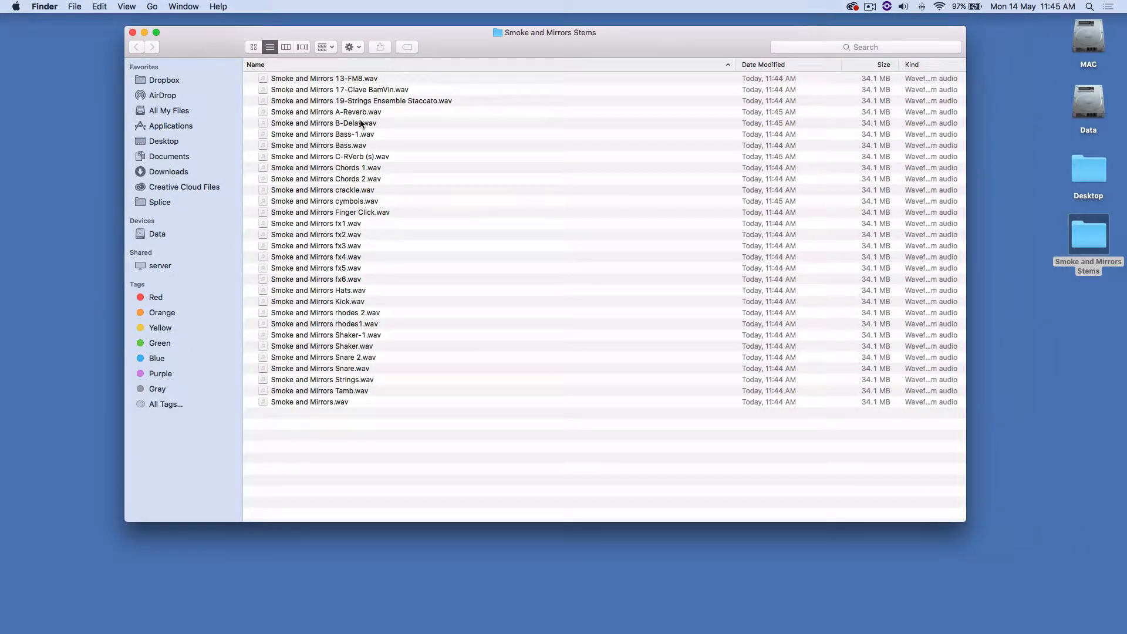
{"action": "left_click", "coordinate": [310, 401]}
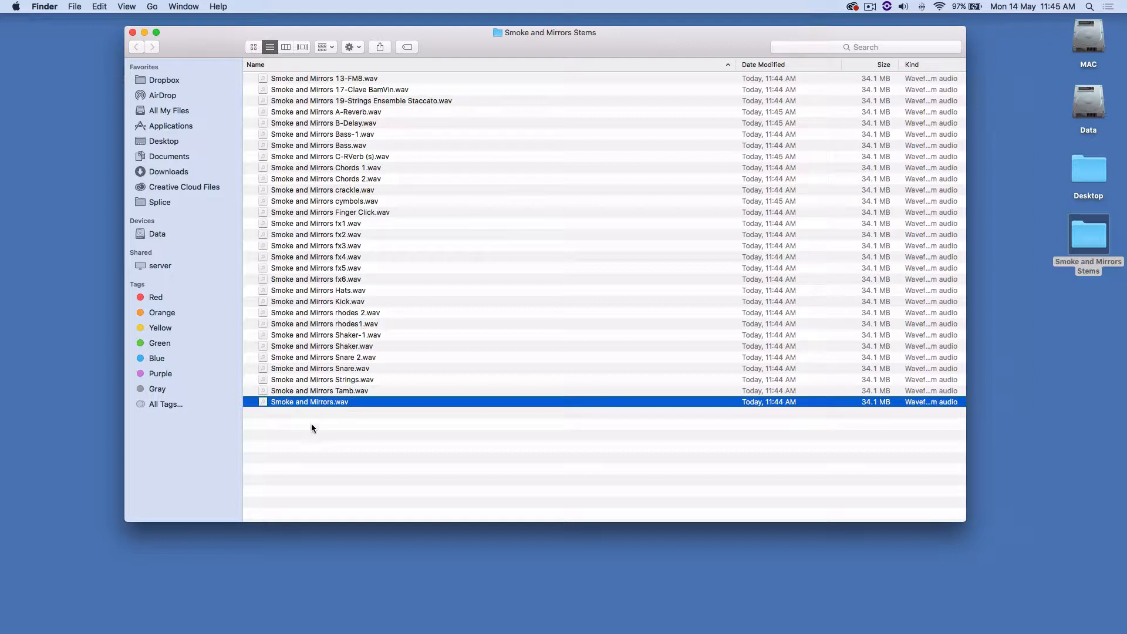
{"action": "key", "text": "space"}
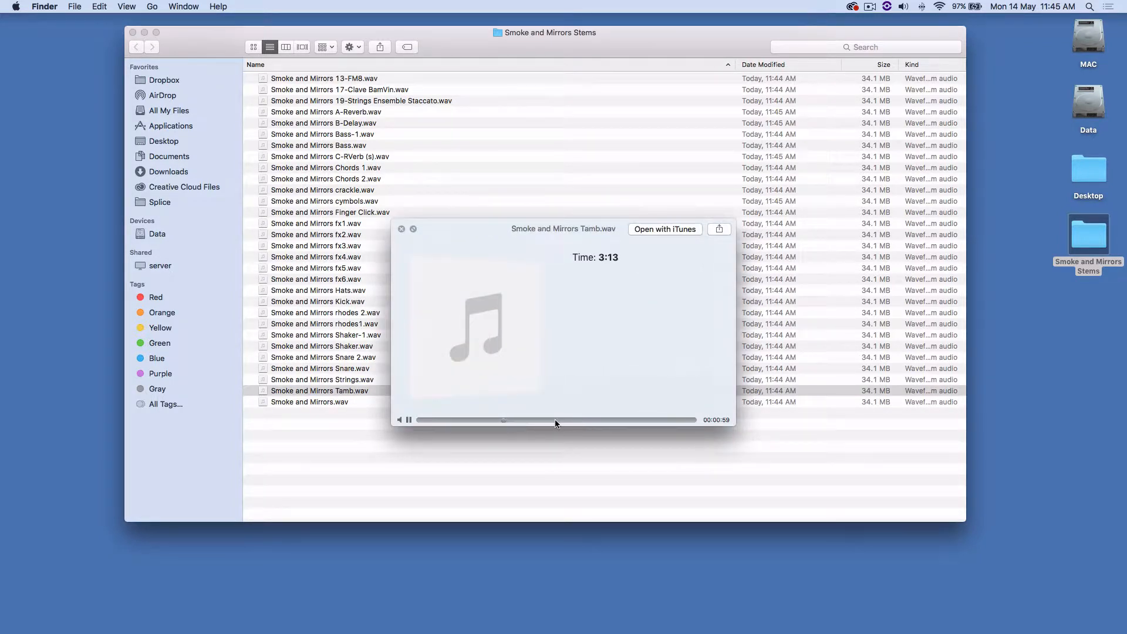
{"action": "left_click", "coordinate": [322, 379]}
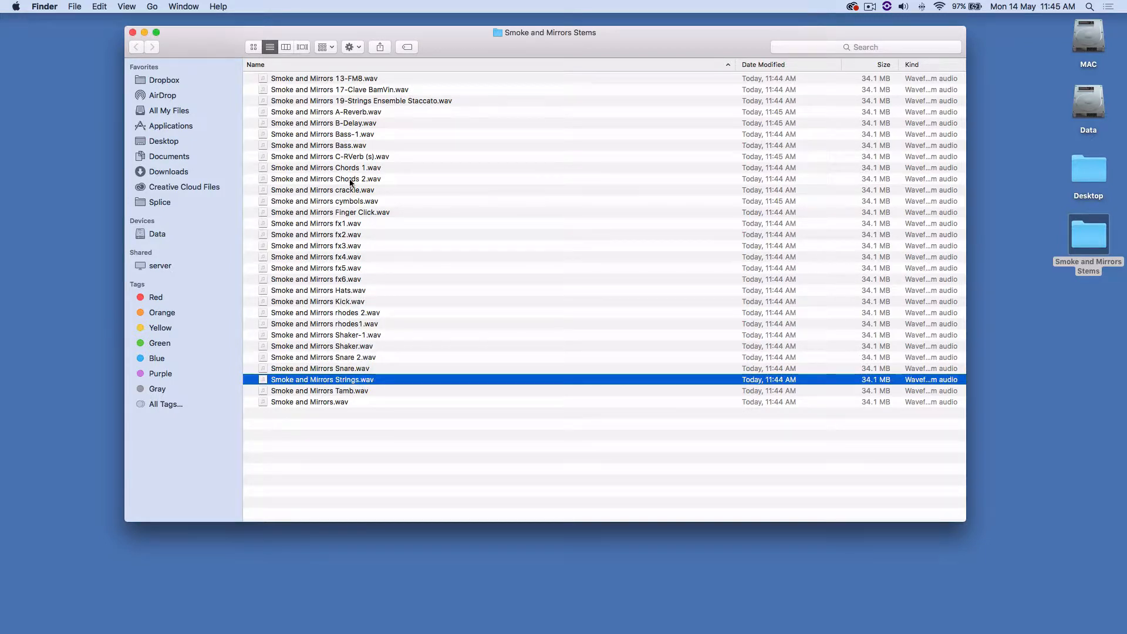
Preview the Smoke and Mirrors A-Reverb.wav stem, then close the preview
{"action": "left_click", "coordinate": [326, 111]}
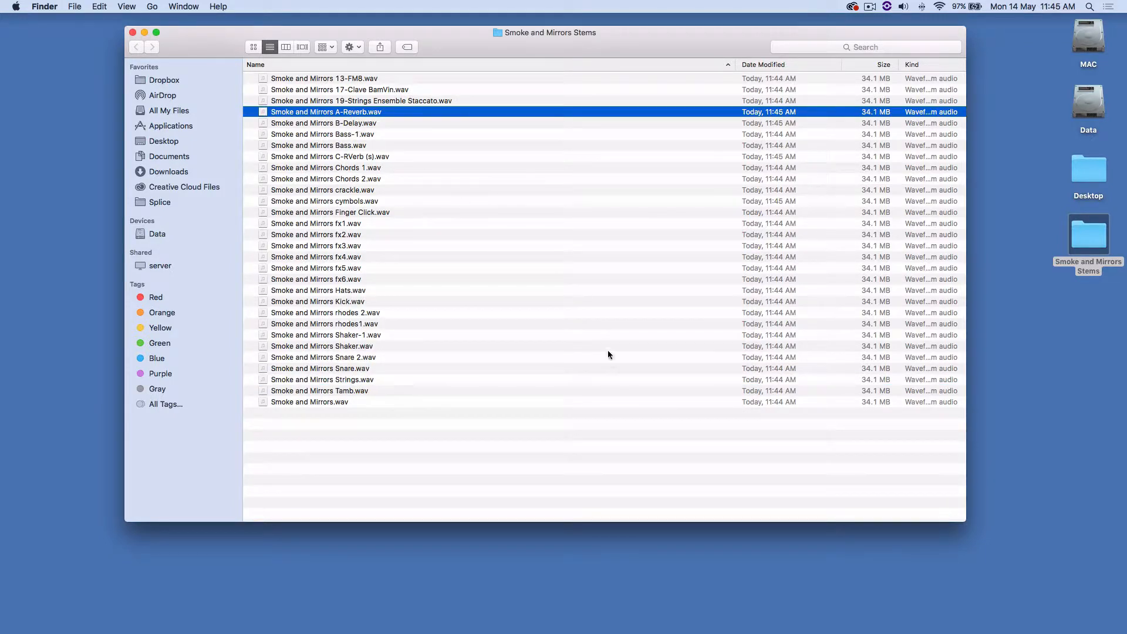
{"action": "key", "text": "space"}
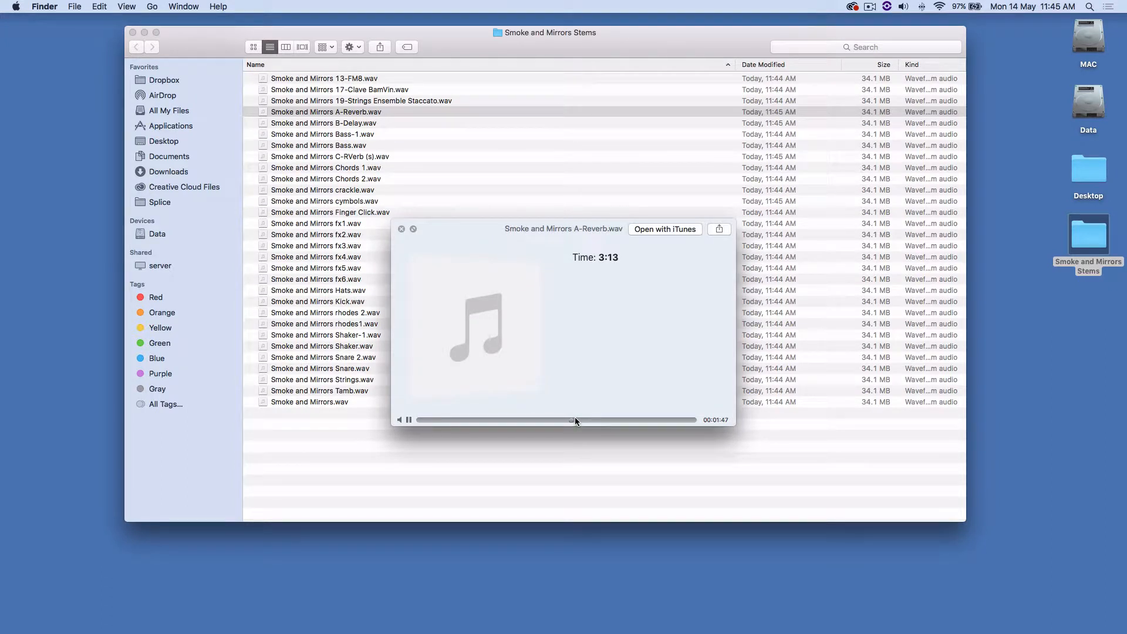
{"action": "left_click", "coordinate": [401, 228]}
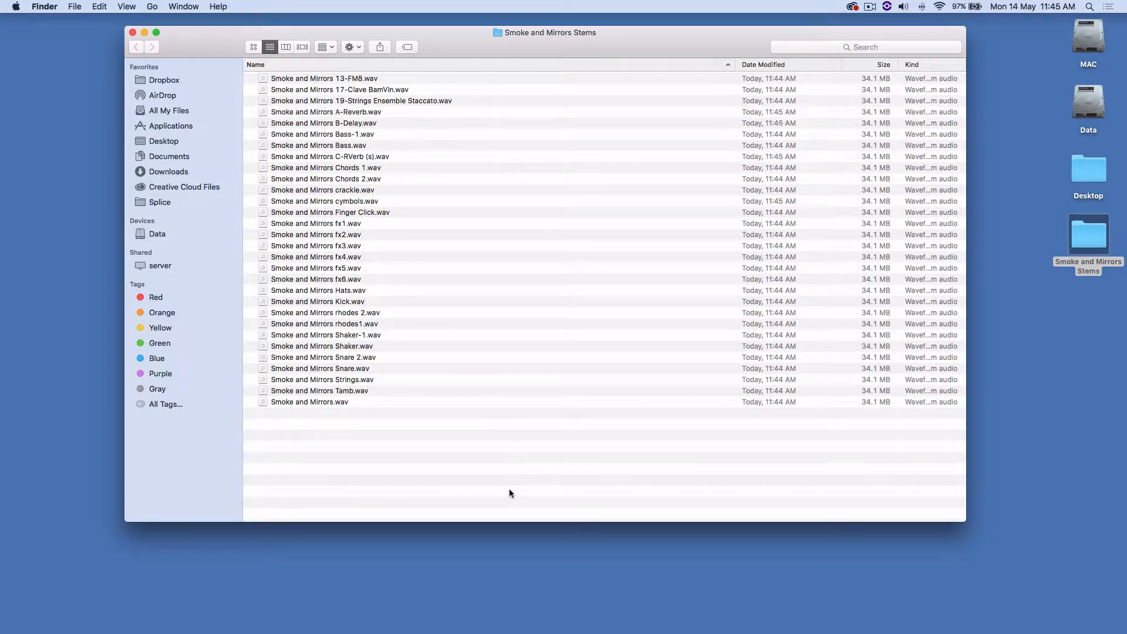
Create a new Live Set, choosing Don't Save for the old mix
{"action": "left_click", "coordinate": [396, 618]}
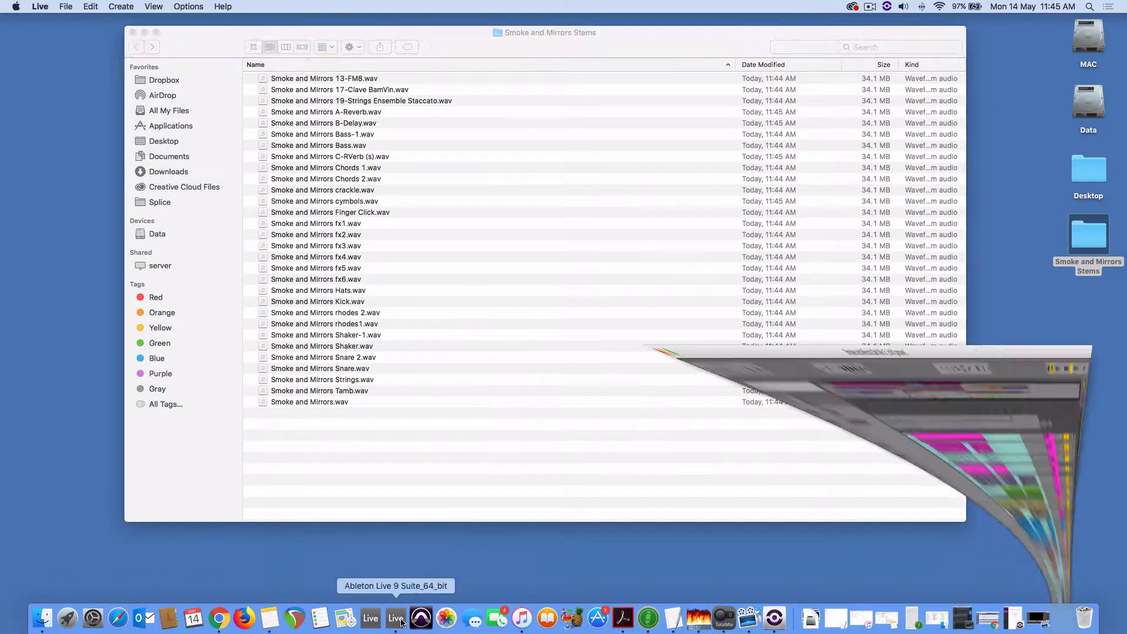
{"action": "left_click", "coordinate": [65, 6]}
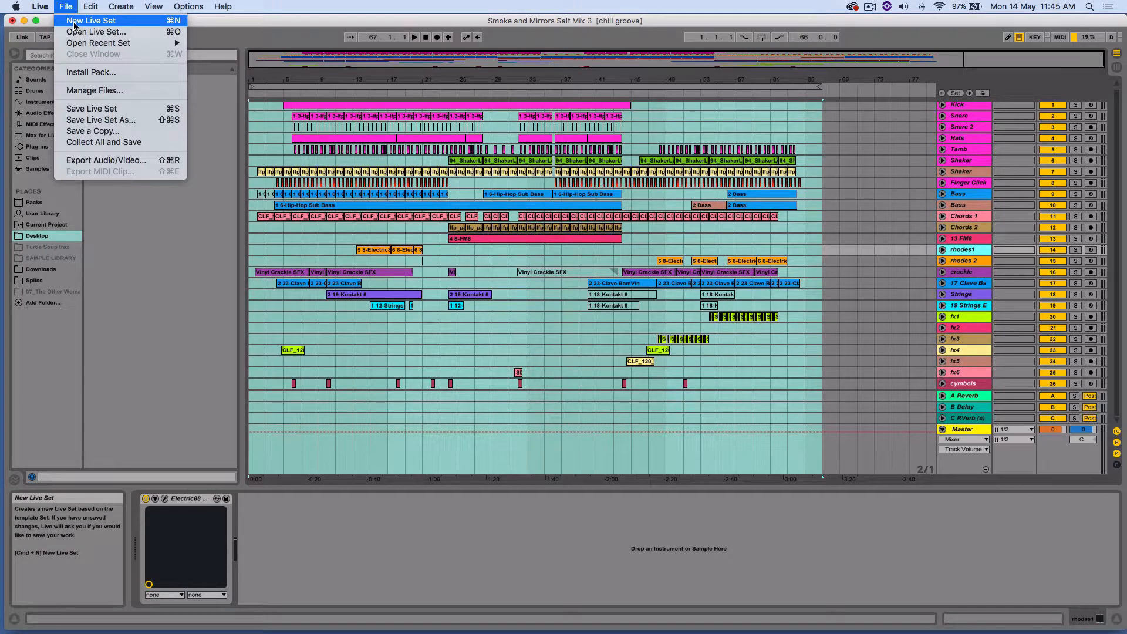
{"action": "left_click", "coordinate": [90, 20]}
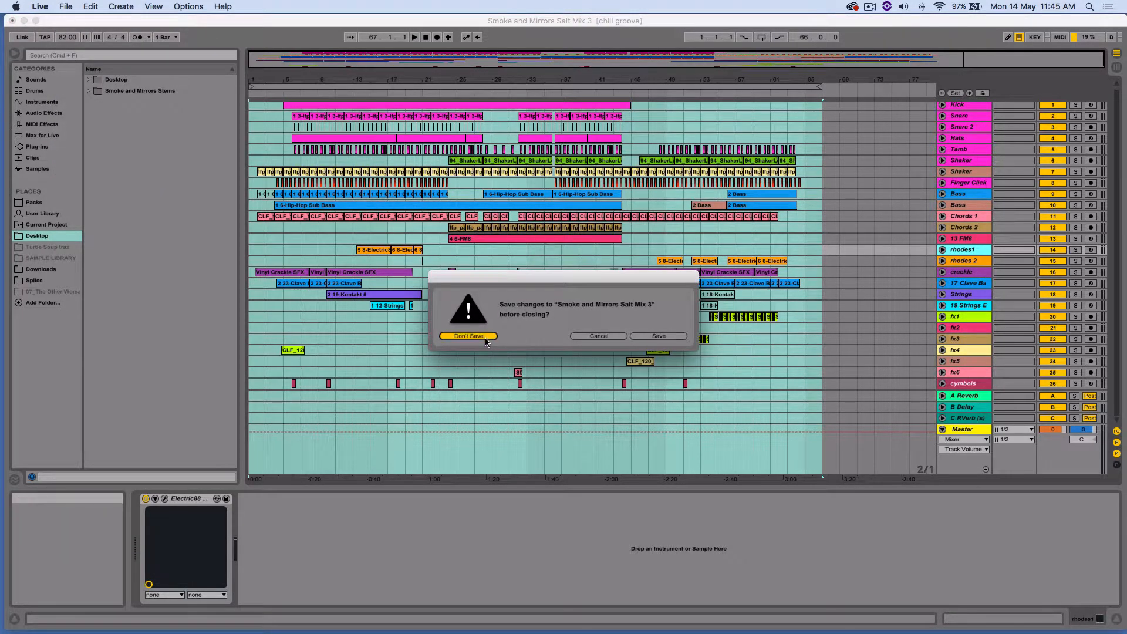
{"action": "left_click", "coordinate": [468, 336]}
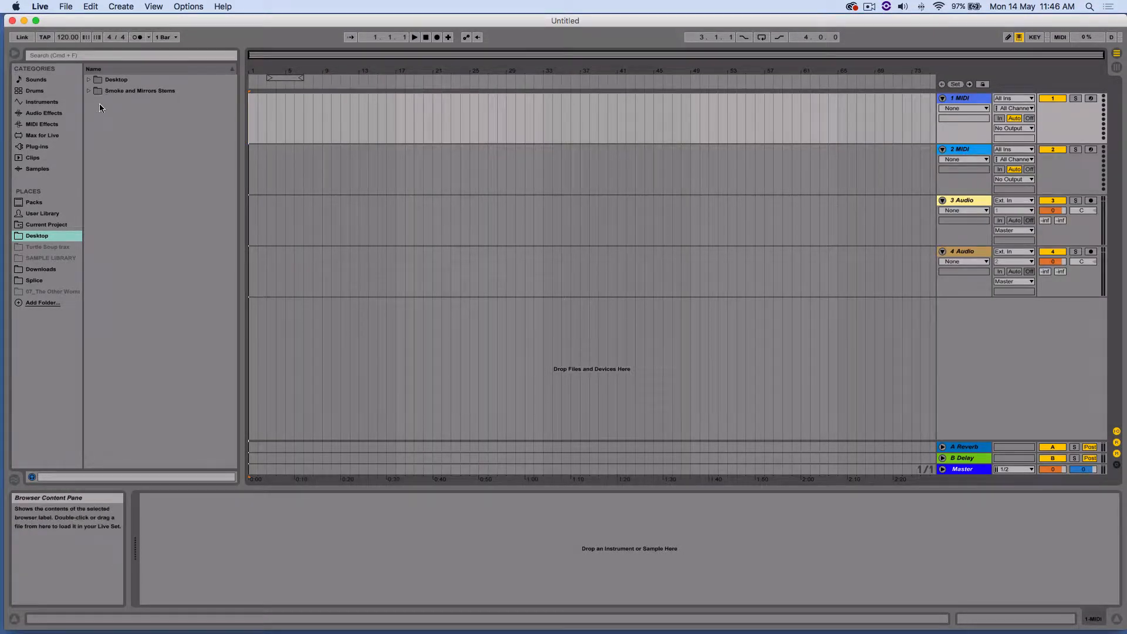
{"action": "left_click", "coordinate": [39, 6]}
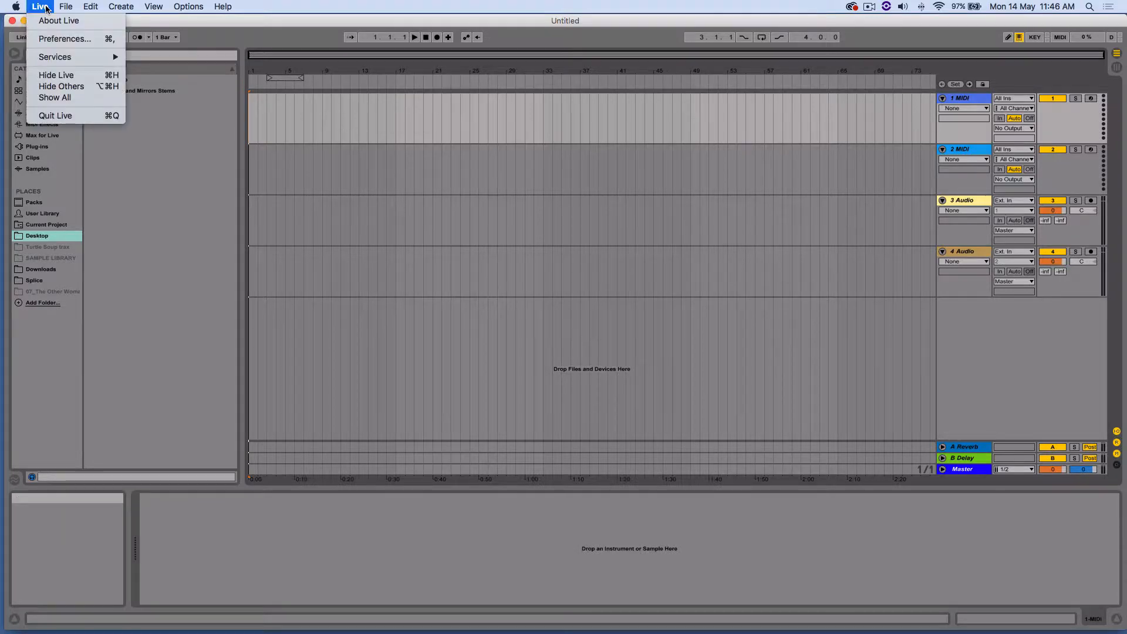
{"action": "left_click", "coordinate": [64, 39]}
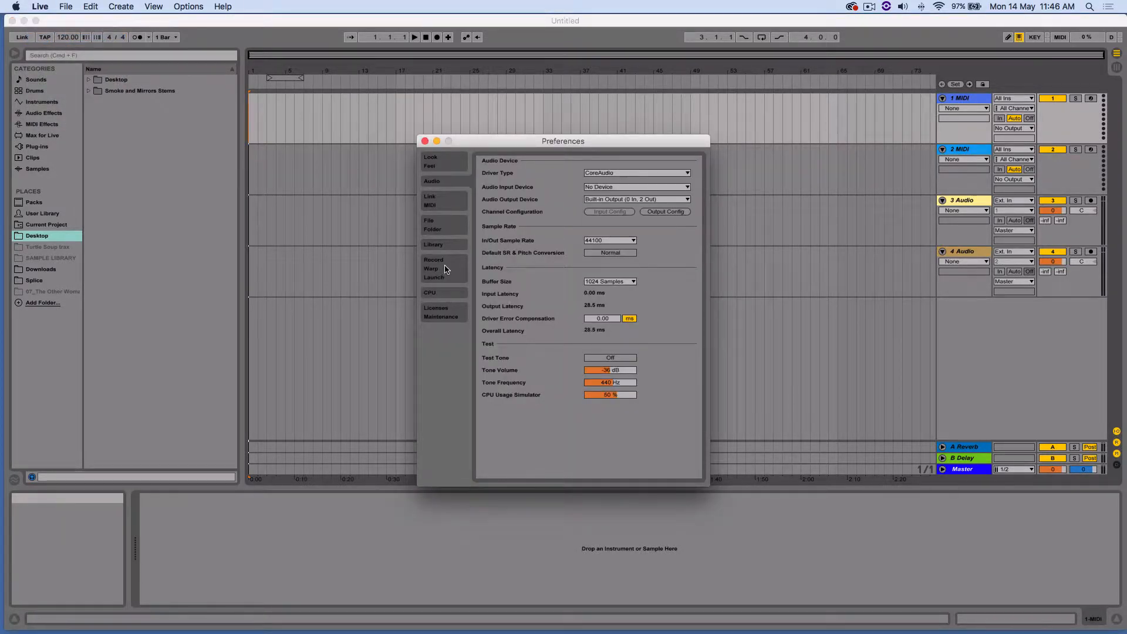
{"action": "left_click", "coordinate": [433, 260]}
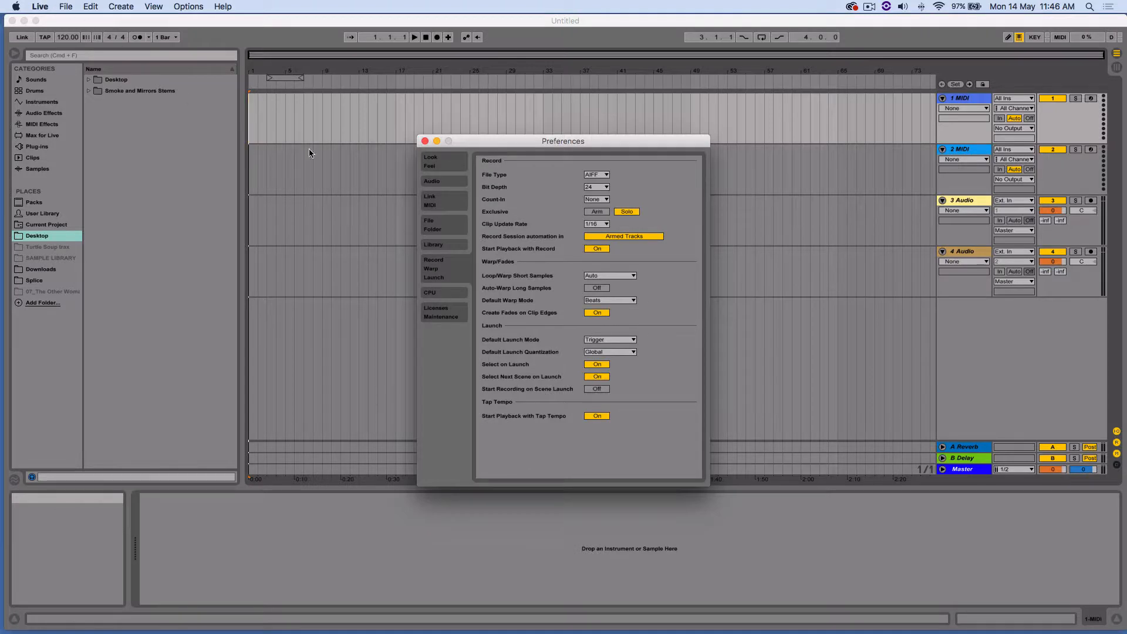
{"action": "mouse_move", "coordinate": [530, 287]}
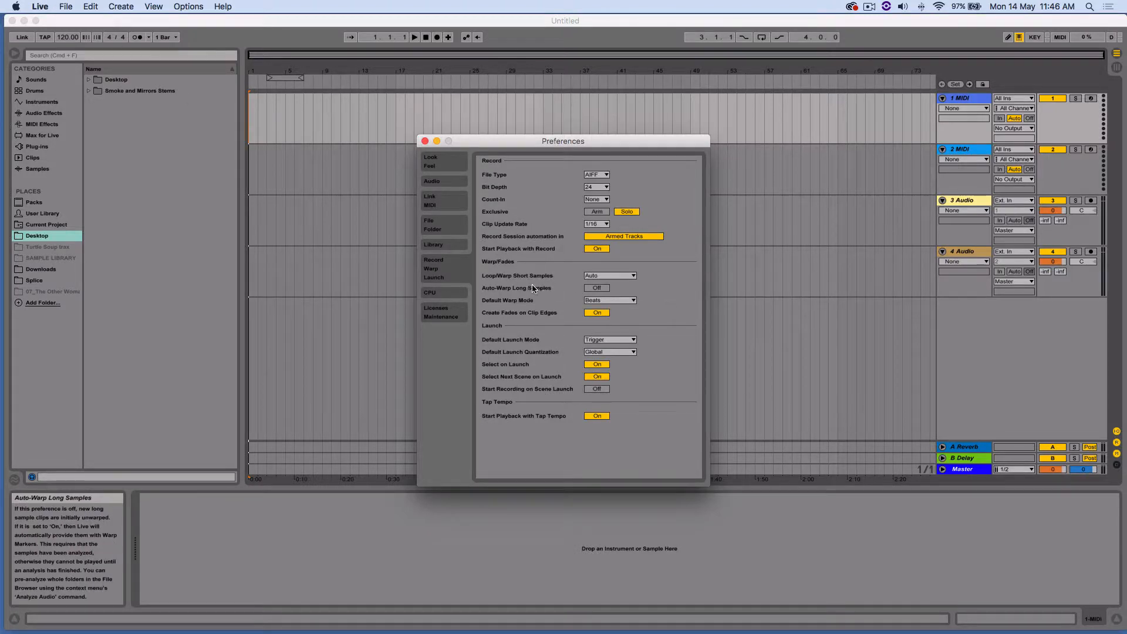
{"action": "mouse_move", "coordinate": [518, 291]}
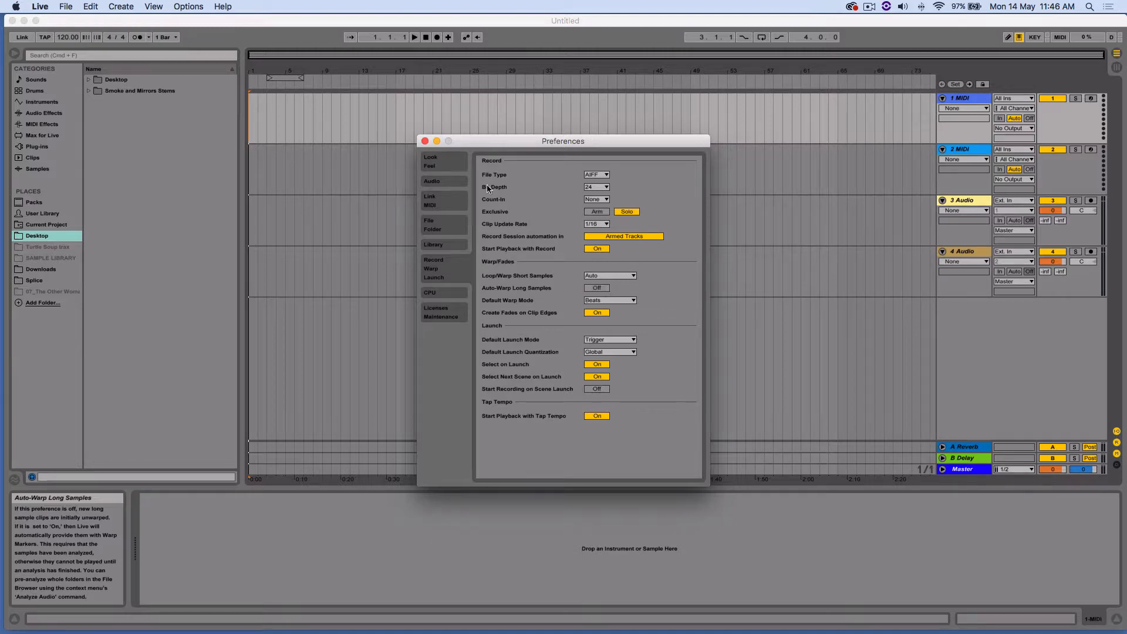
{"action": "left_click", "coordinate": [425, 140]}
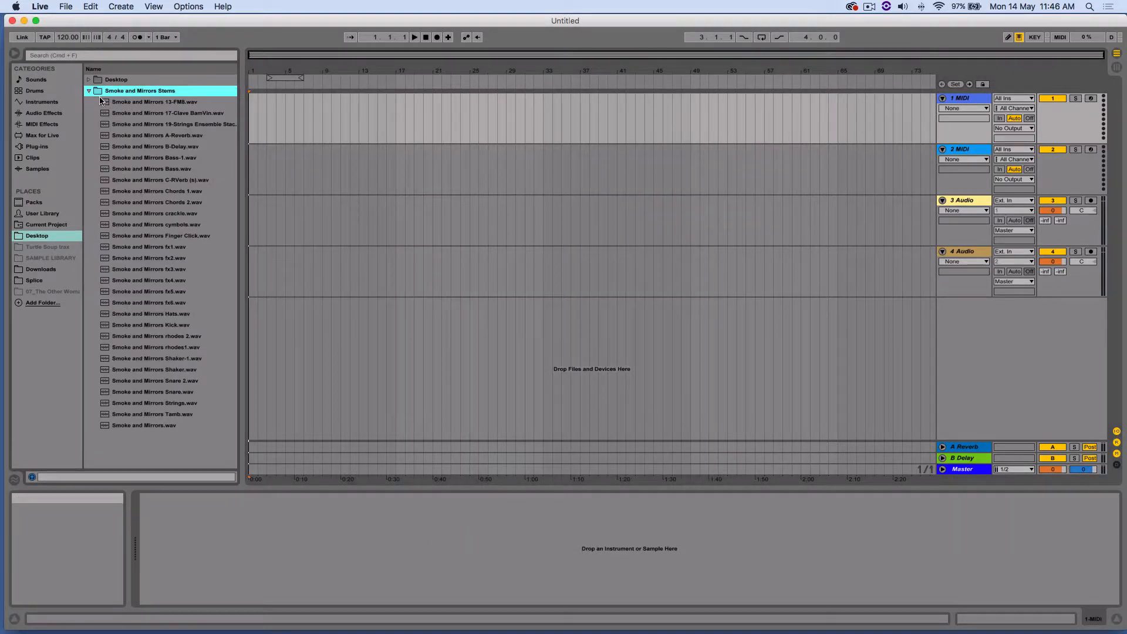
Drag all Smoke and Mirrors stem WAVs from the browser onto new audio tracks
{"action": "left_click", "coordinate": [153, 102]}
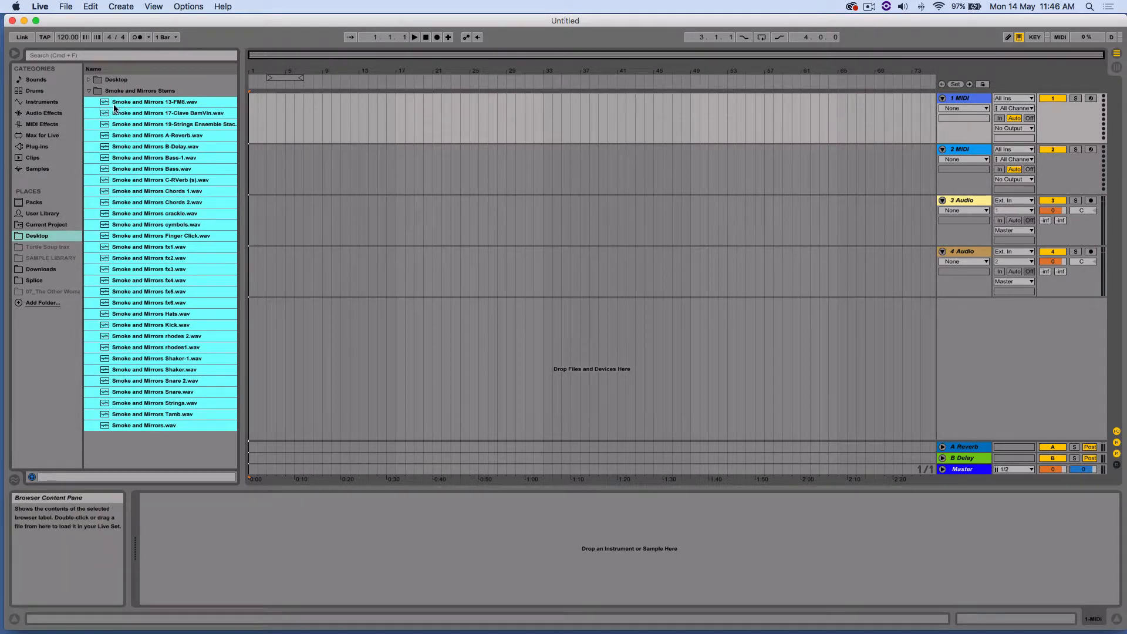
{"action": "left_click_drag", "start_coordinate": [153, 101], "coordinate": [288, 149]}
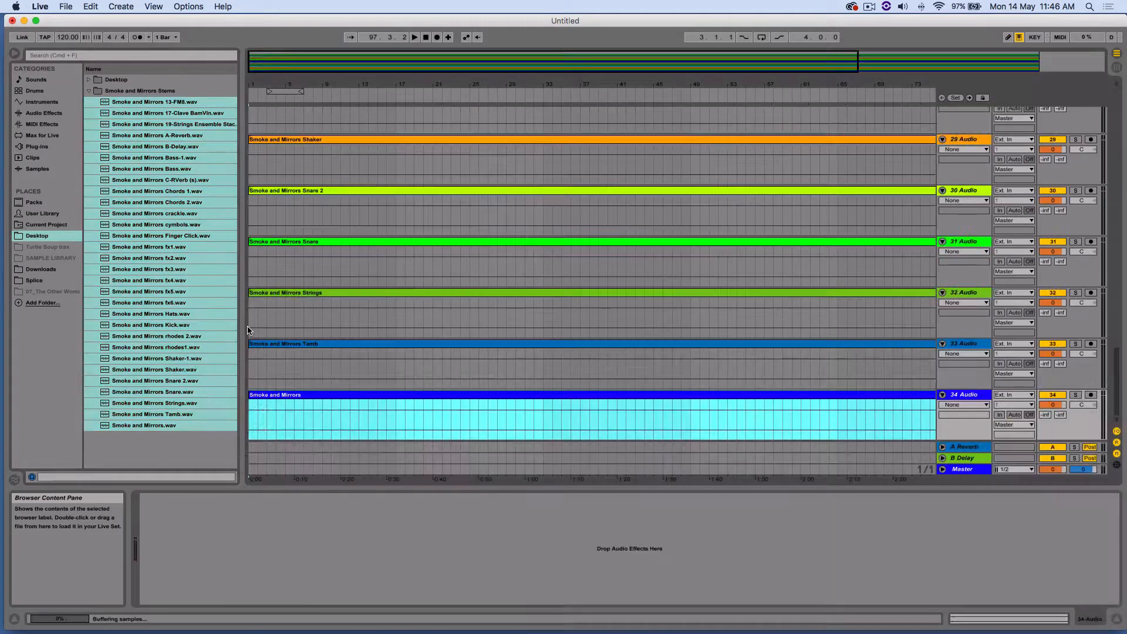
{"action": "scroll", "scroll_direction": "up", "scroll_amount": 3}
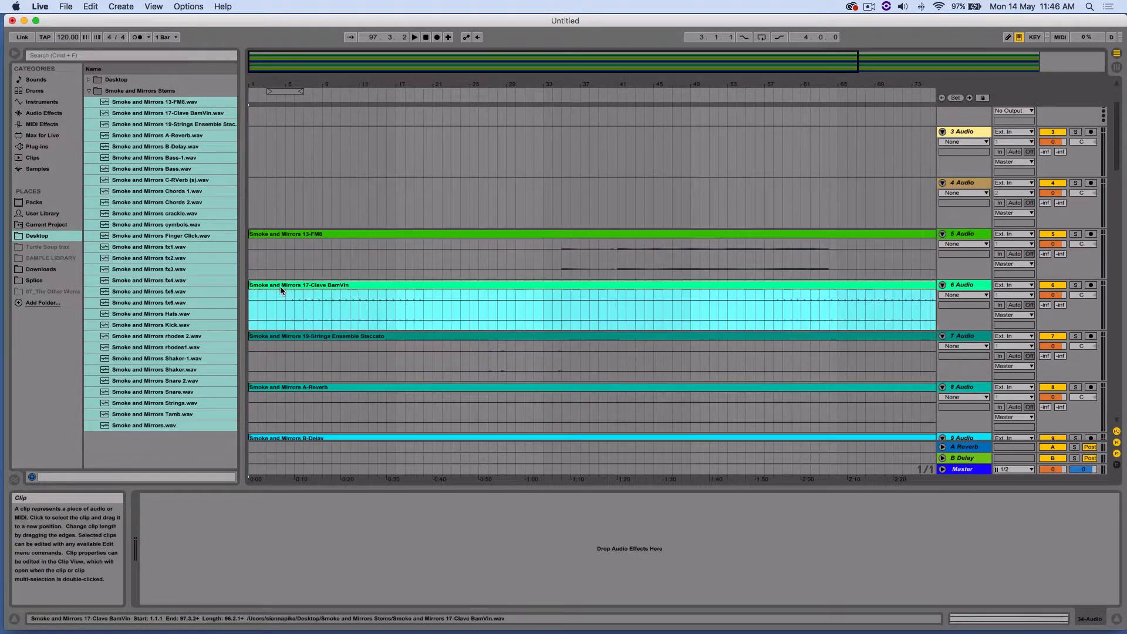
{"action": "scroll", "scroll_direction": "down", "scroll_amount": 3}
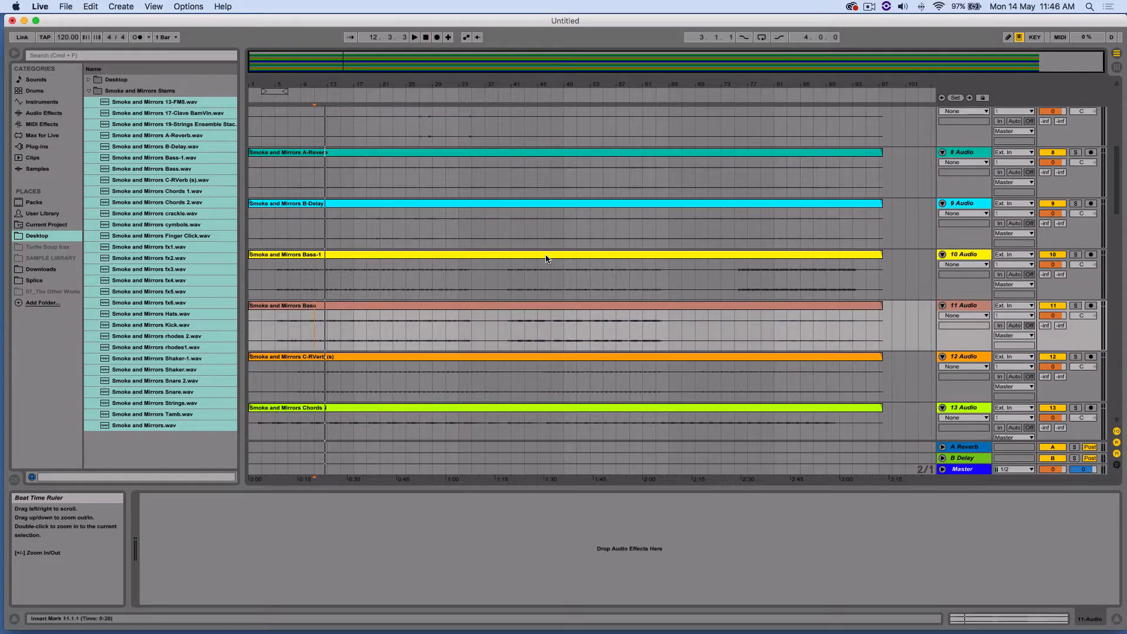
{"action": "scroll", "scroll_direction": "down", "scroll_amount": 3}
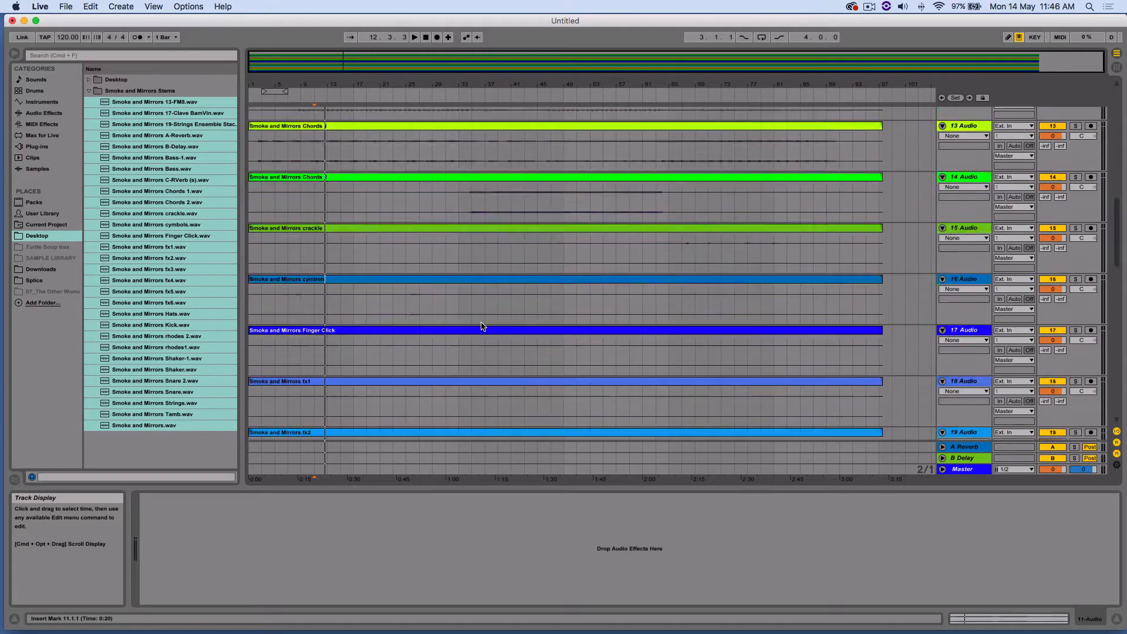
{"action": "scroll", "scroll_direction": "down", "scroll_amount": 3}
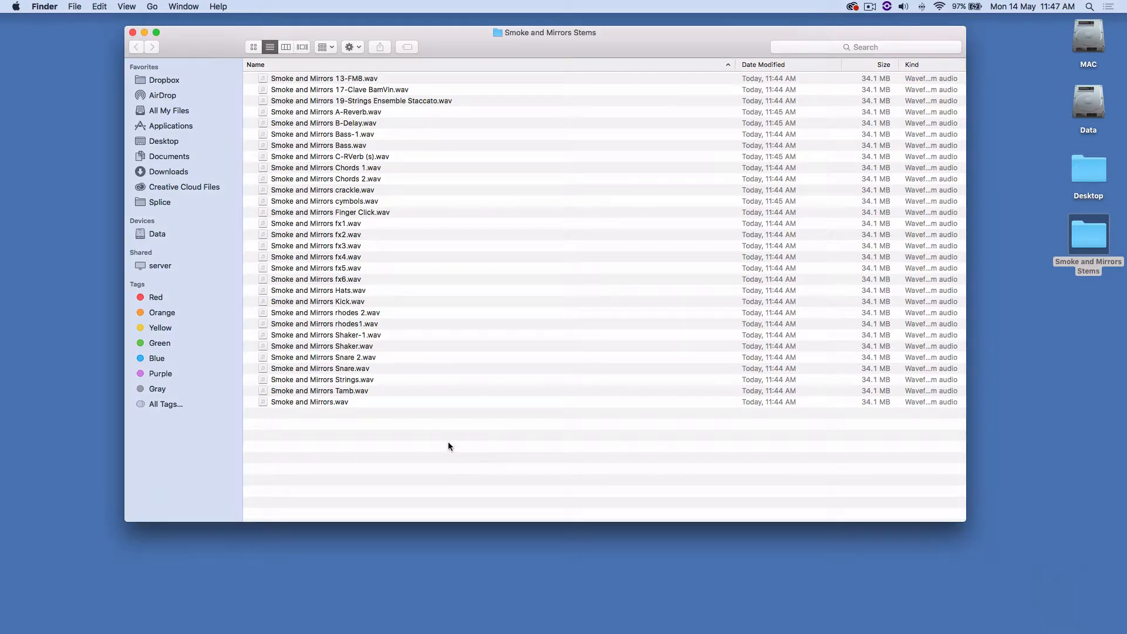
{"action": "mouse_move", "coordinate": [510, 466]}
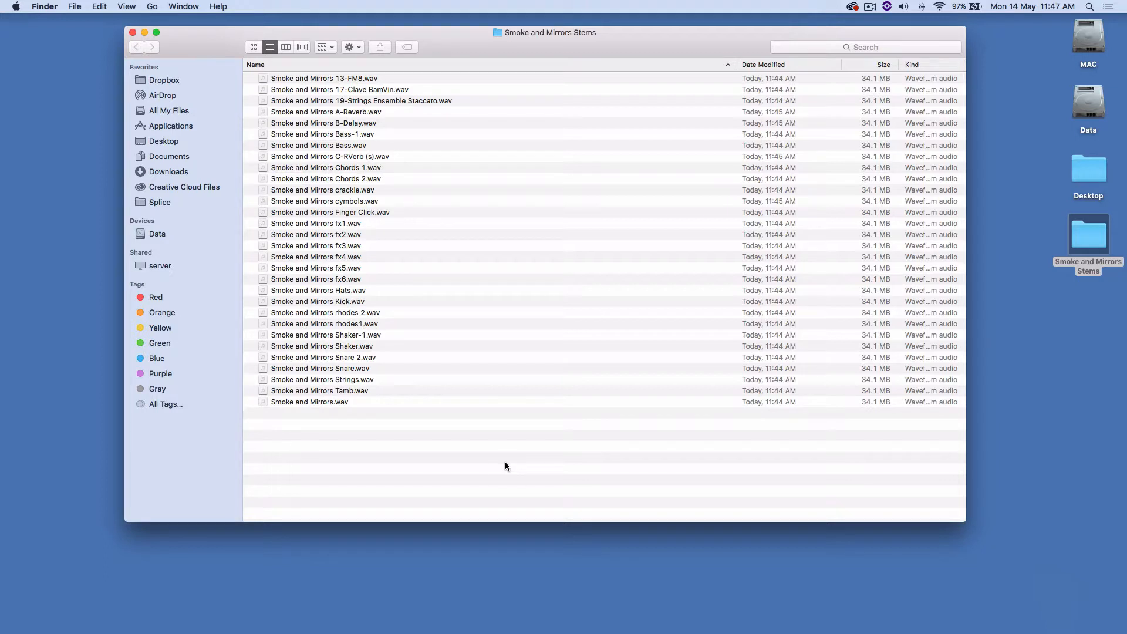
{"action": "mouse_move", "coordinate": [500, 464]}
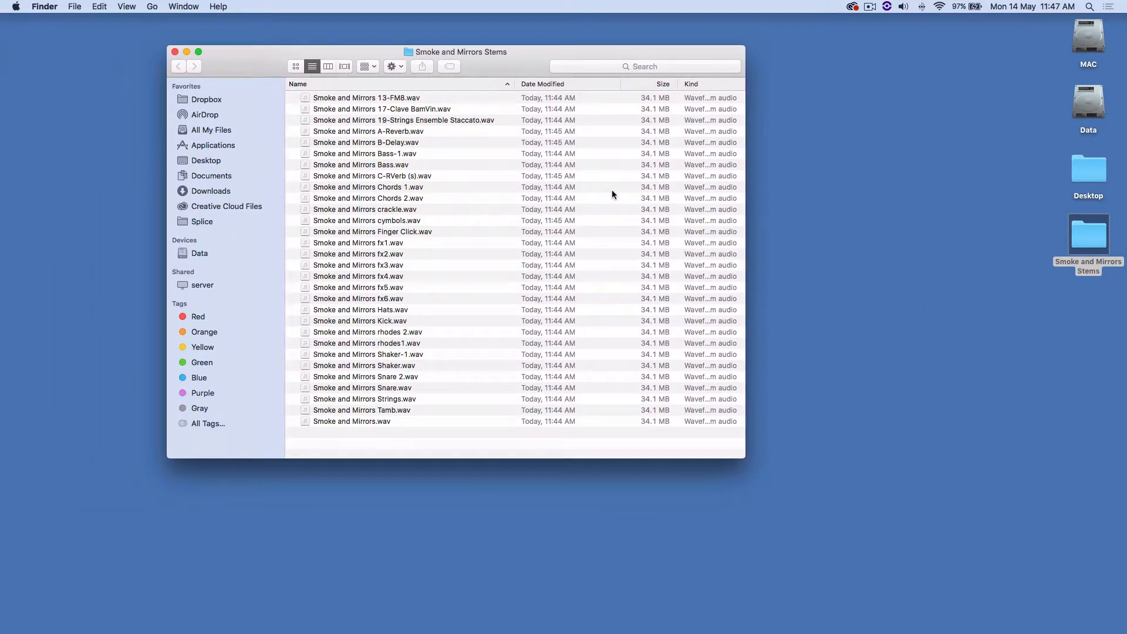
{"action": "mouse_move", "coordinate": [582, 376]}
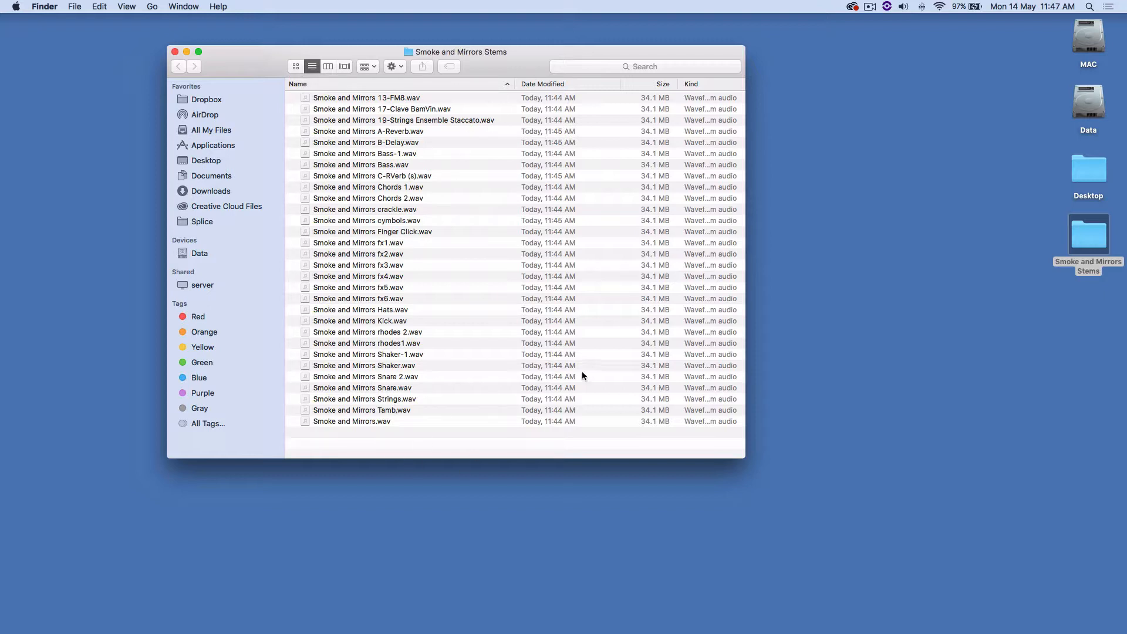
{"action": "mouse_move", "coordinate": [579, 246]}
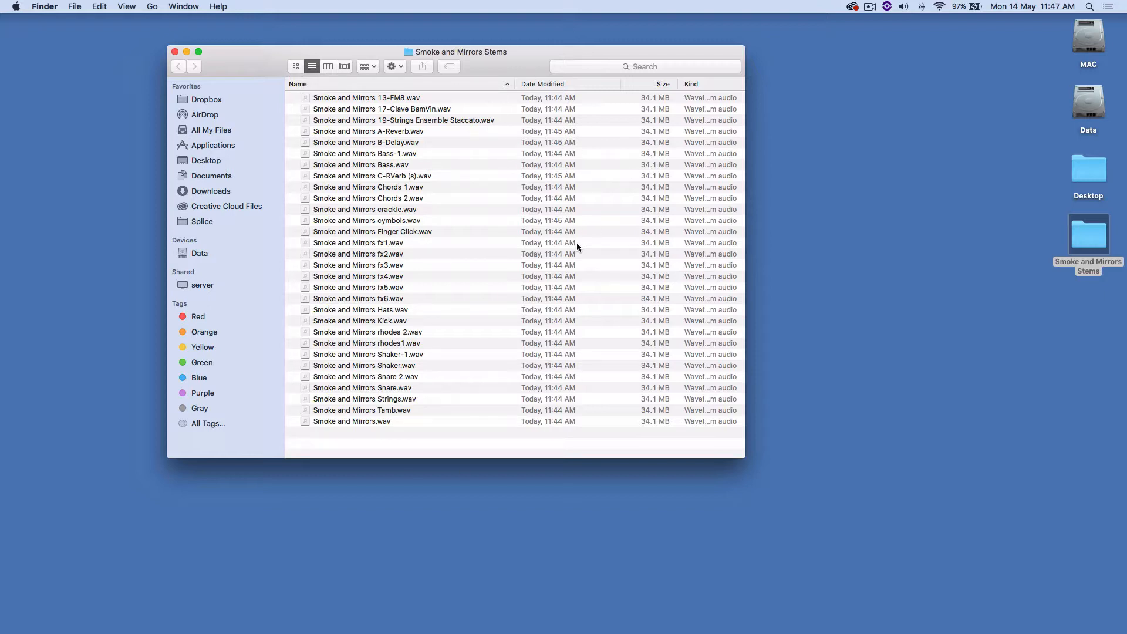
{"action": "mouse_move", "coordinate": [622, 550]}
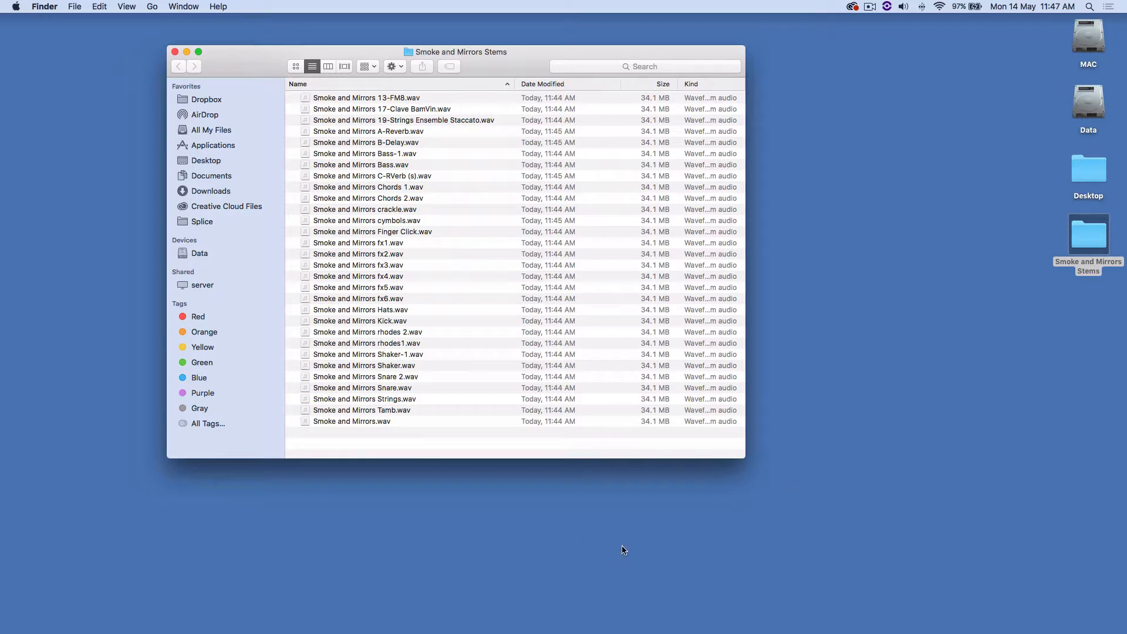
Select all stems, close the folder window, and pick the Smoke and Mirrors Stems desktop folder
{"action": "key", "text": "cmd+a"}
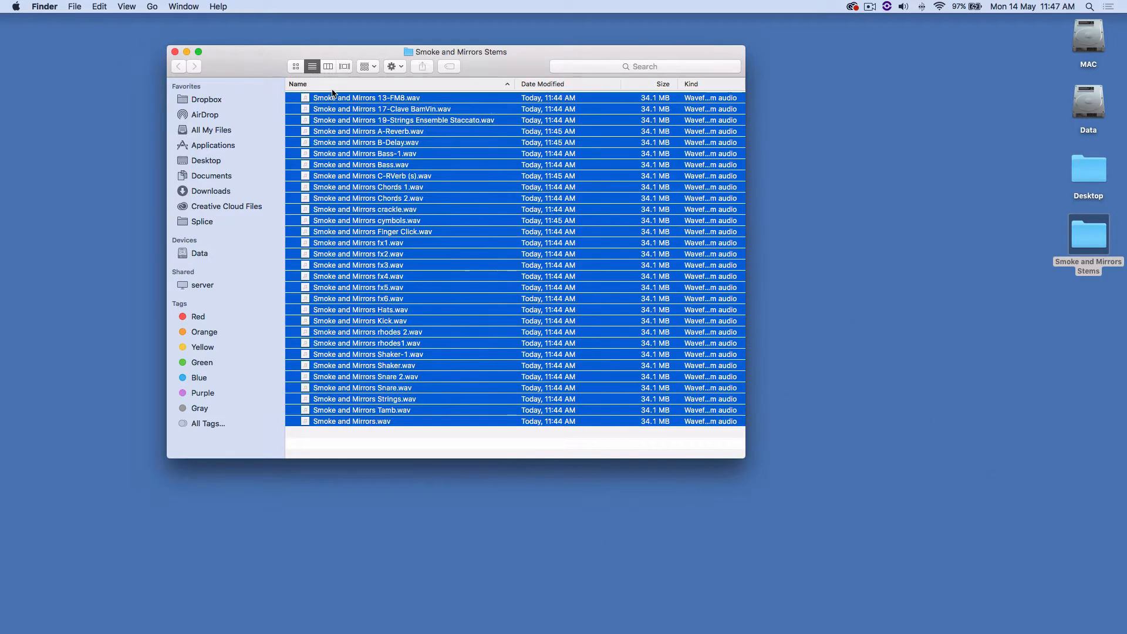
{"action": "left_click", "coordinate": [174, 52]}
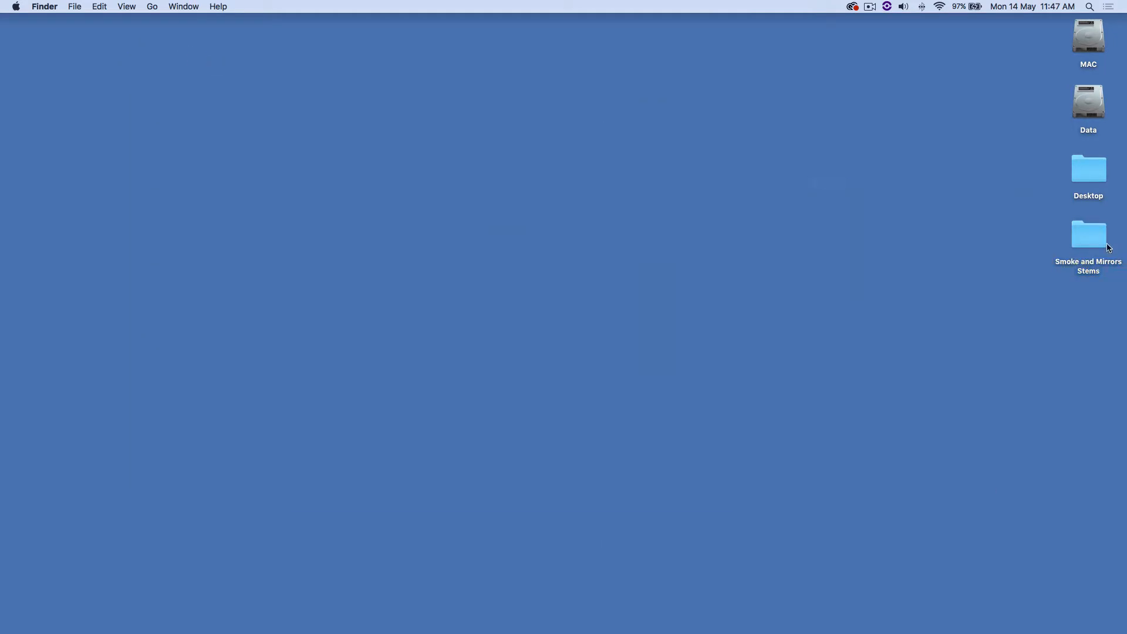
{"action": "left_click", "coordinate": [1088, 234]}
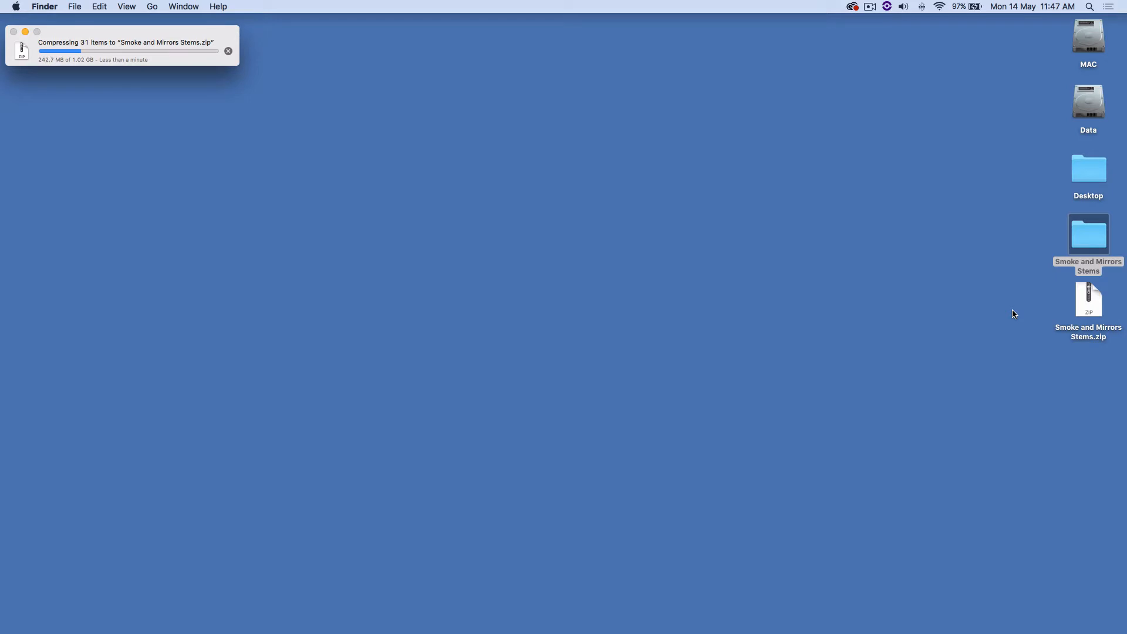
{"action": "mouse_move", "coordinate": [1077, 303]}
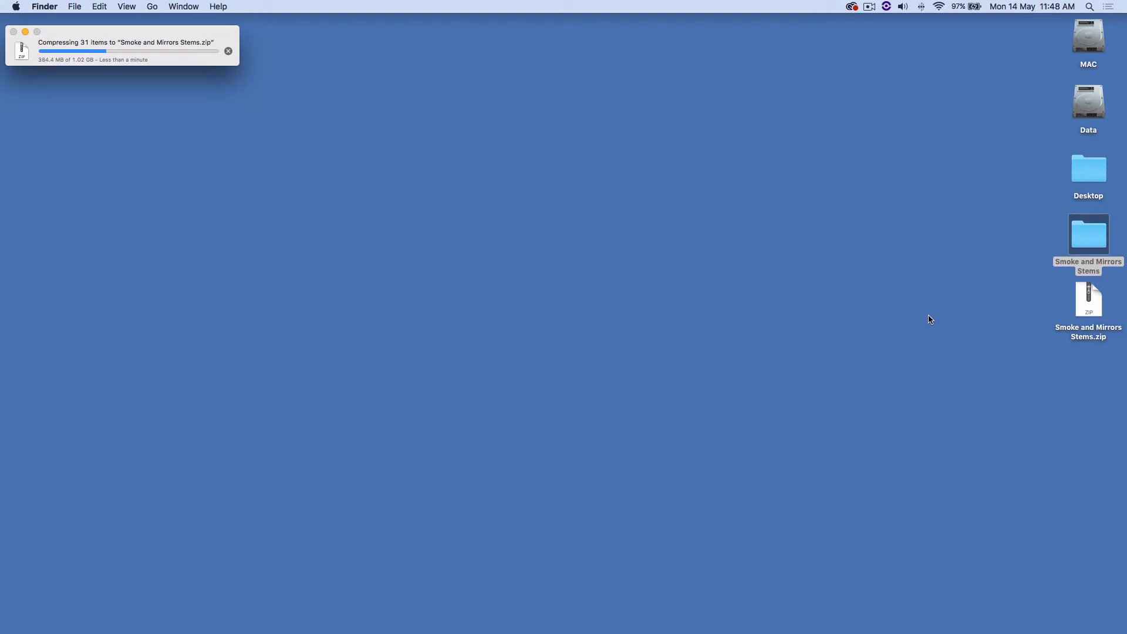
{"action": "mouse_move", "coordinate": [1004, 419]}
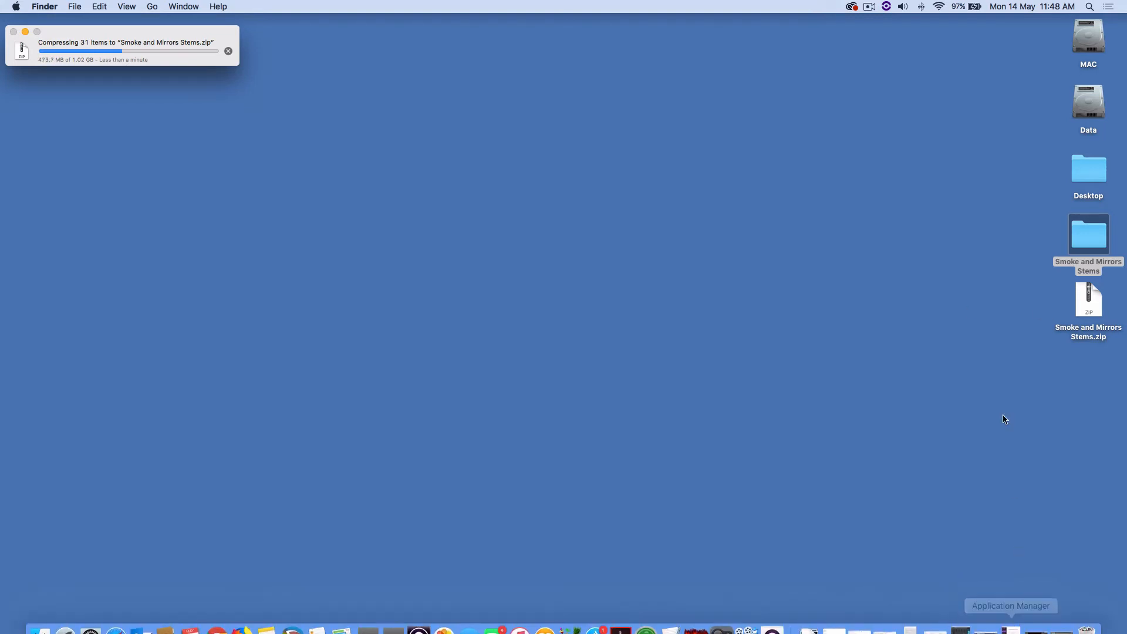